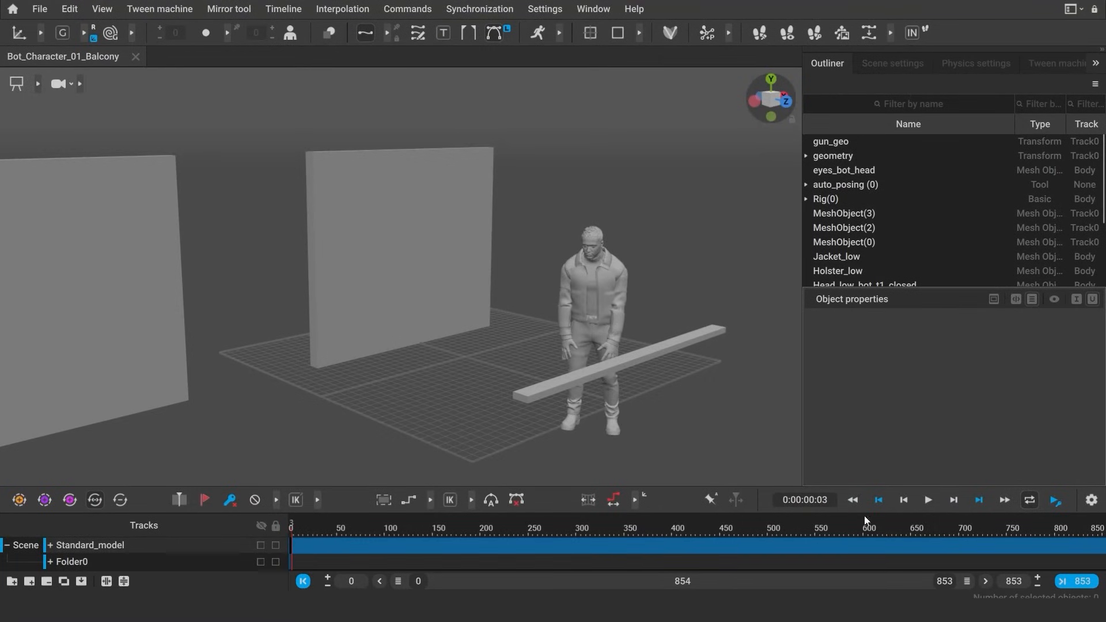
Play the balcony scene's animation, then stop playback.
left_click(928, 500)
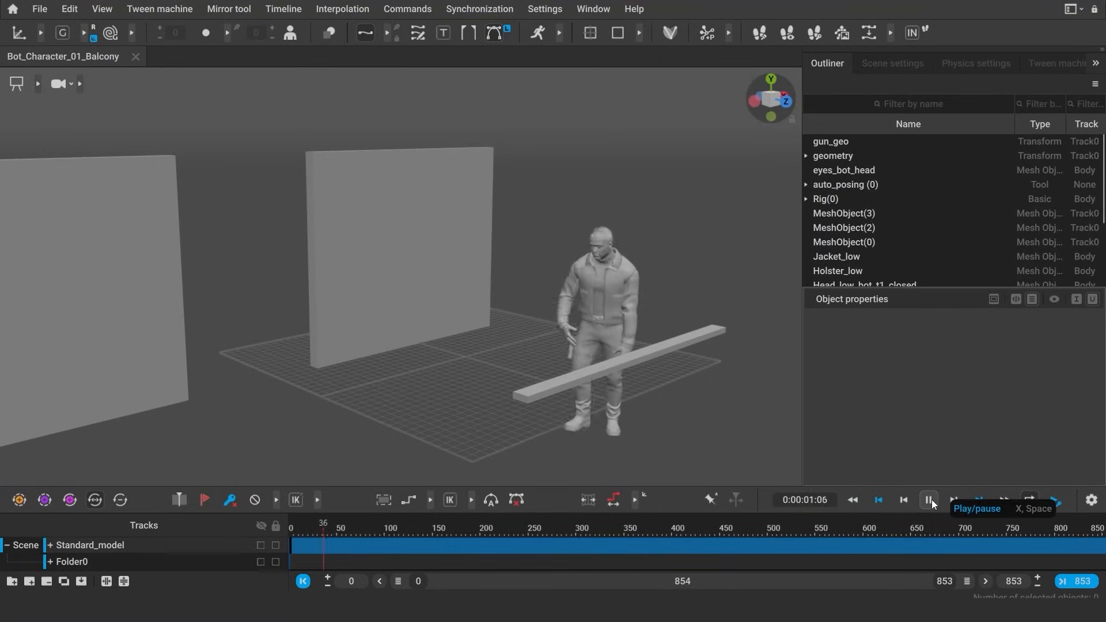
left_click(928, 500)
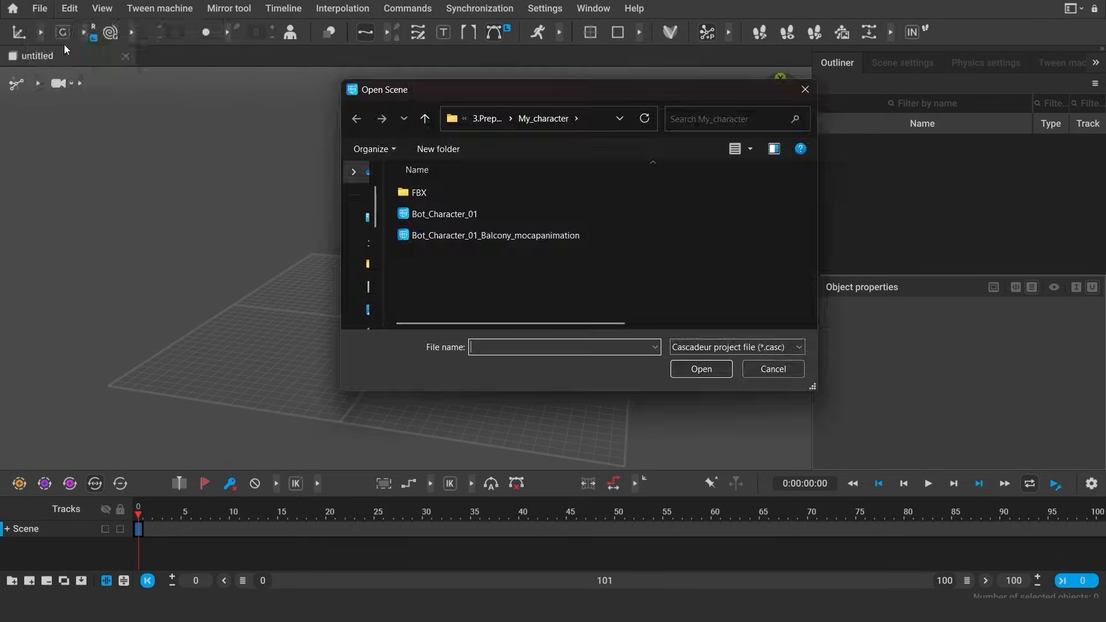
Open Bot_Character_01_Balcony_mocapanimation.casc and check poses late in the take, around frame 669.
left_click(496, 235)
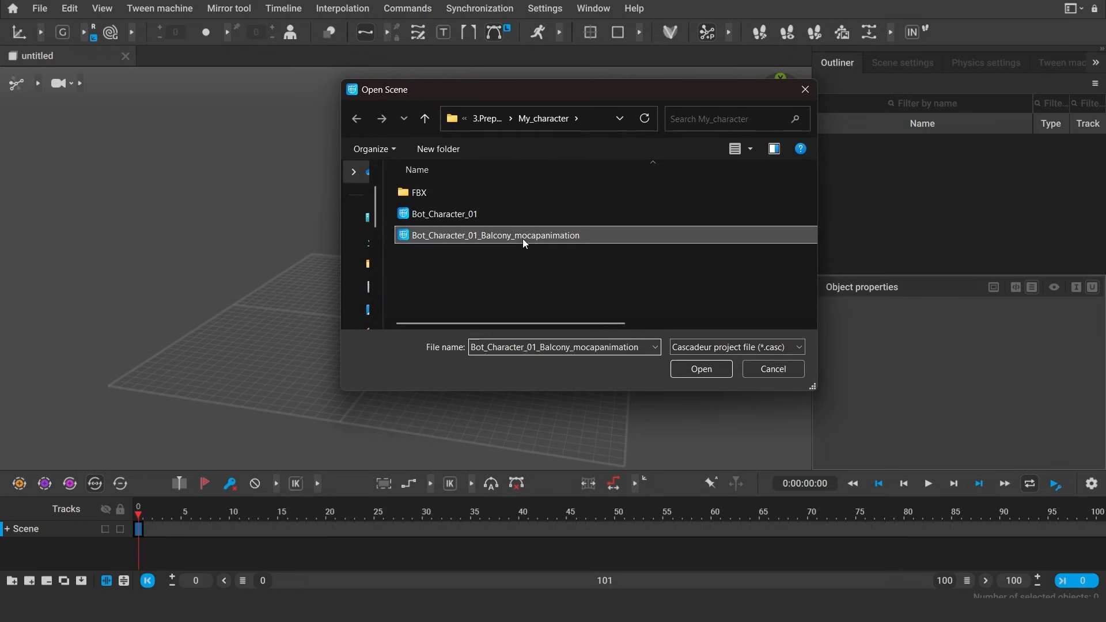
left_click(700, 369)
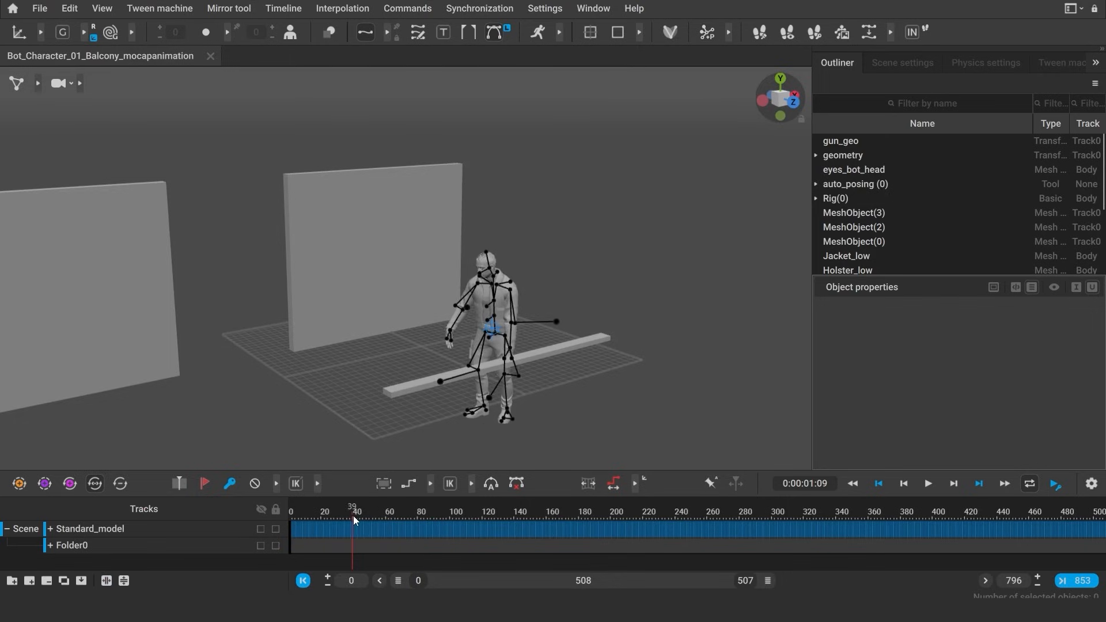
left_click(603, 521)
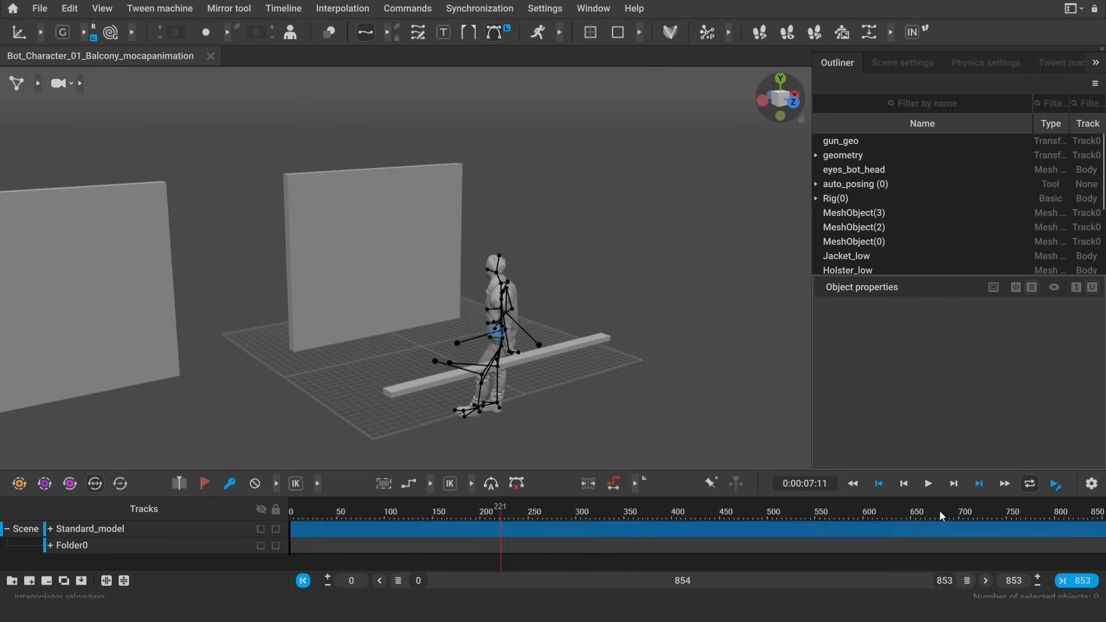
left_click(1046, 518)
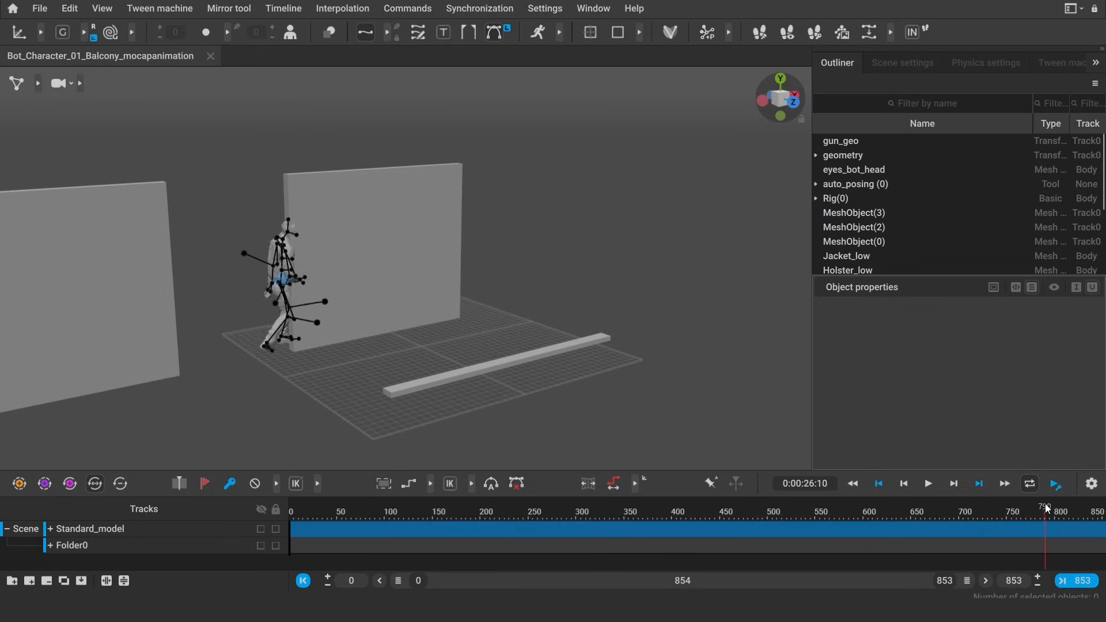
left_click(931, 525)
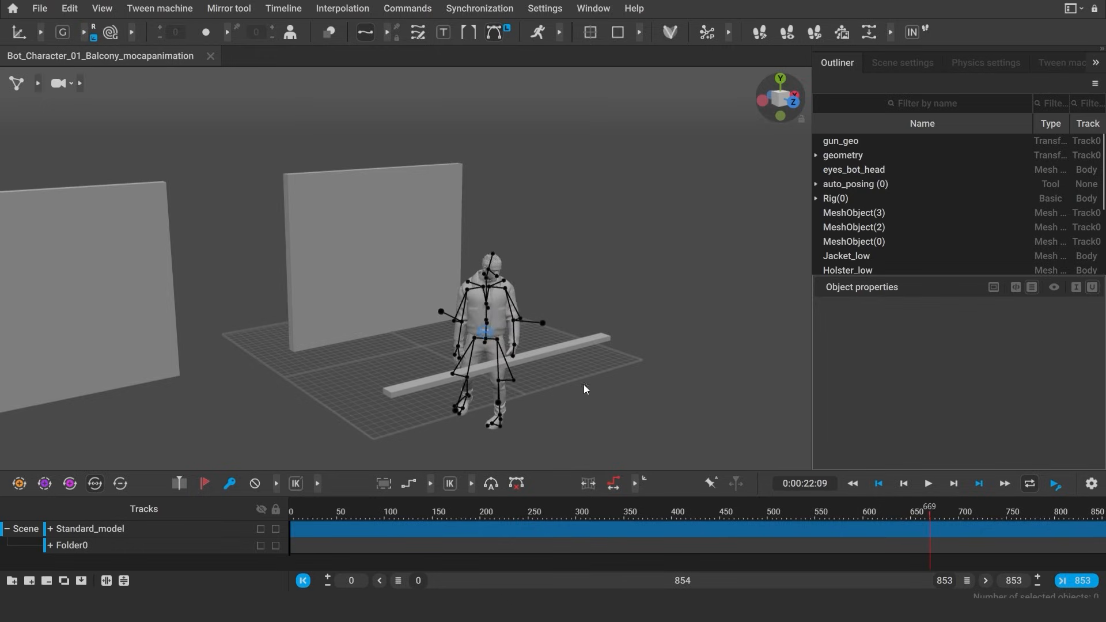
Scrub poses from early frames through 234, 376, 501 and 560, then mark the end interval.
left_click(381, 528)
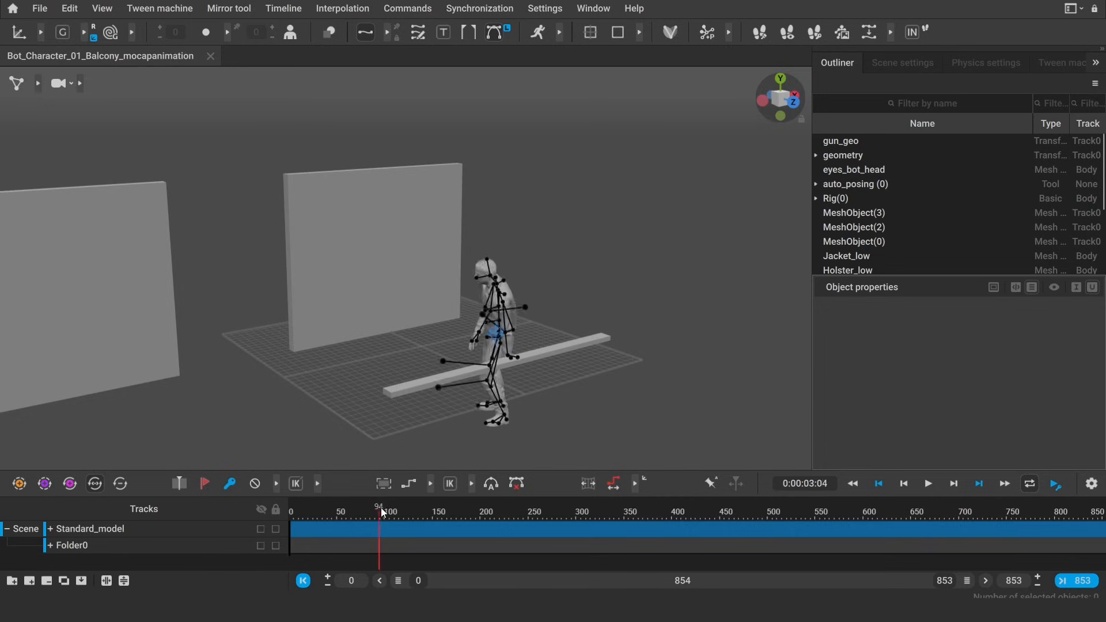
left_click(513, 525)
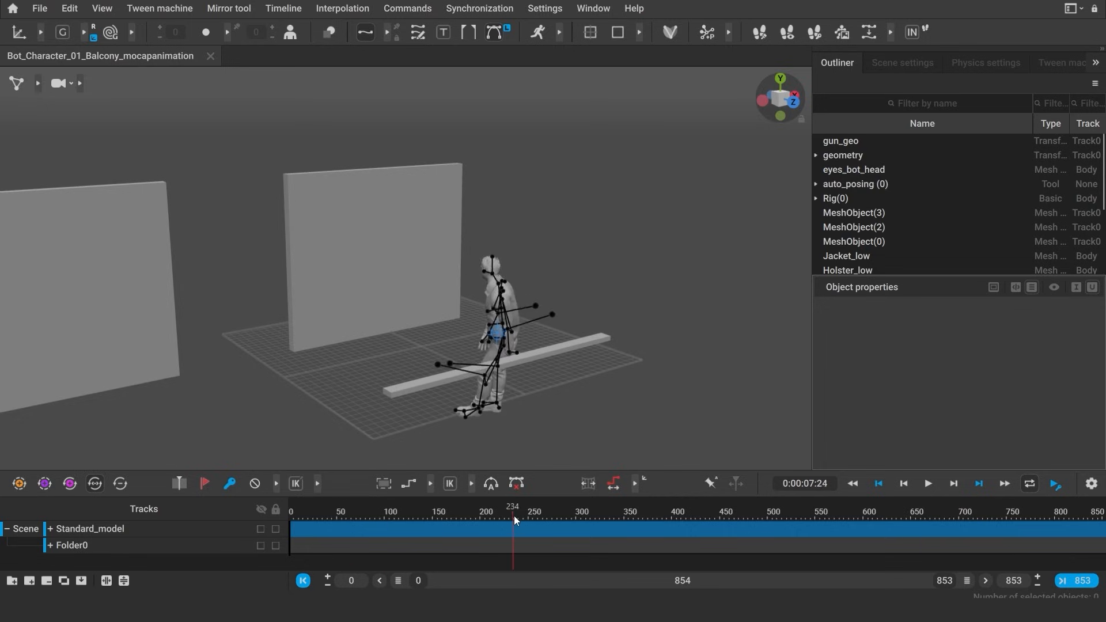
left_click(647, 520)
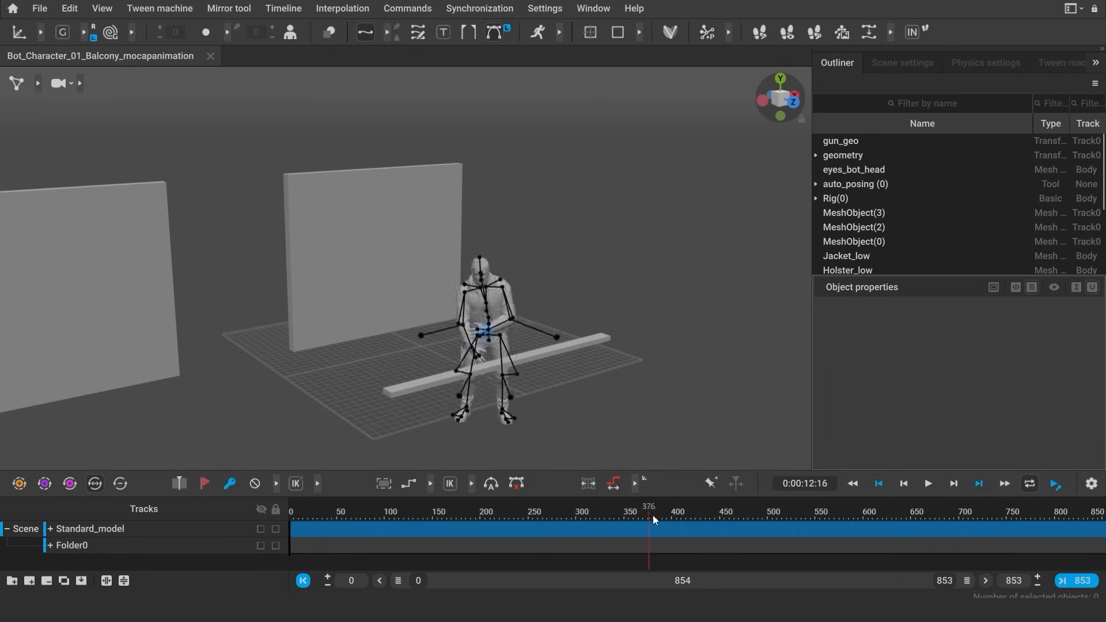
left_click(772, 525)
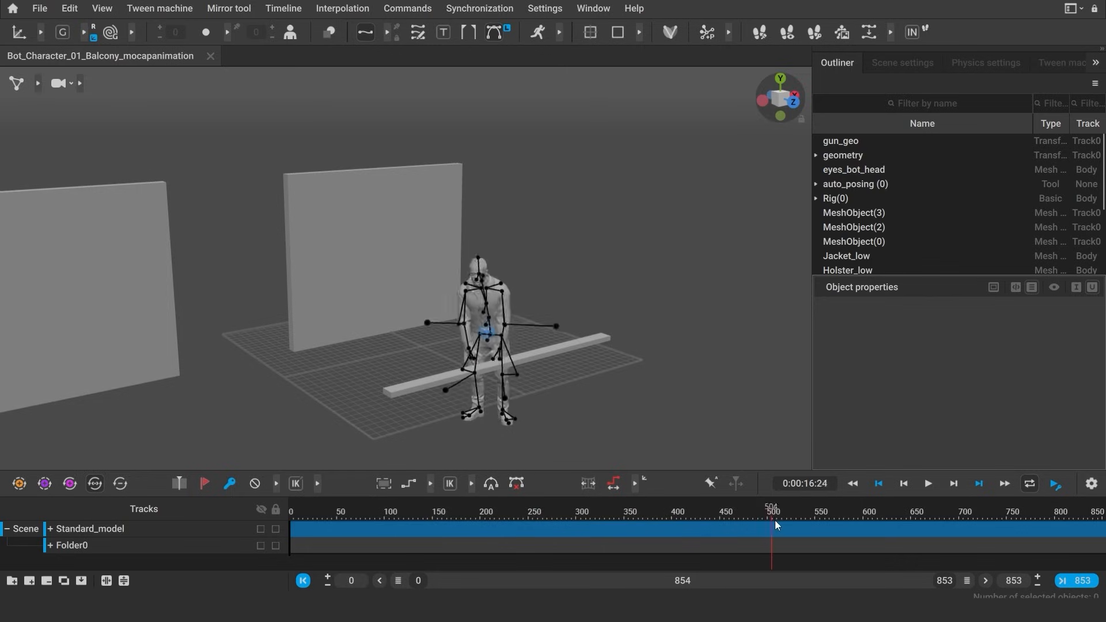
left_click(824, 515)
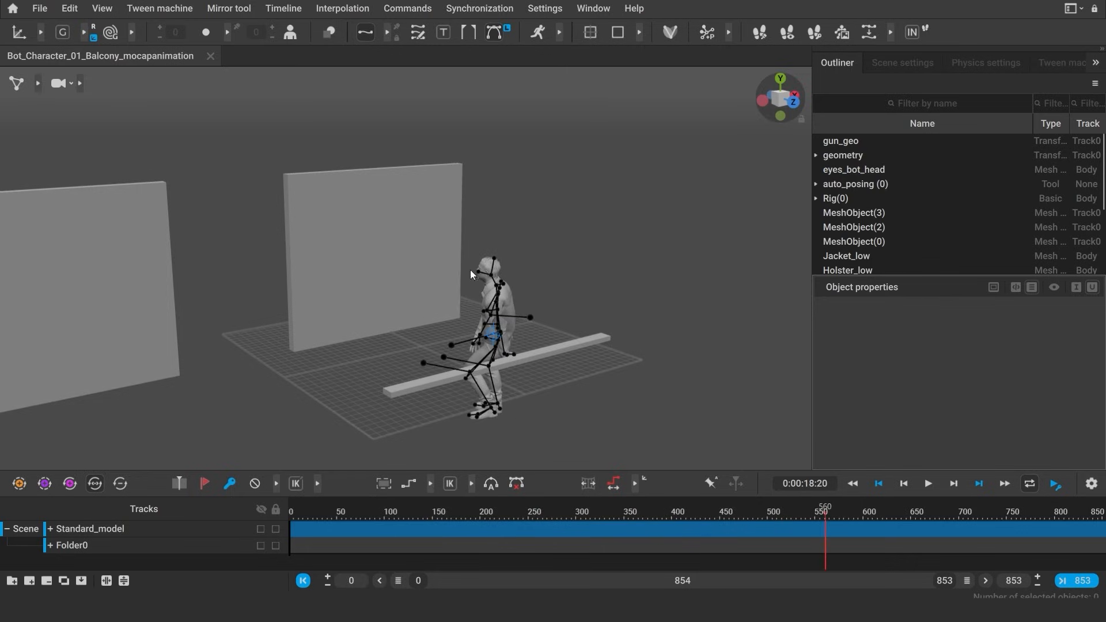
left_click(983, 511)
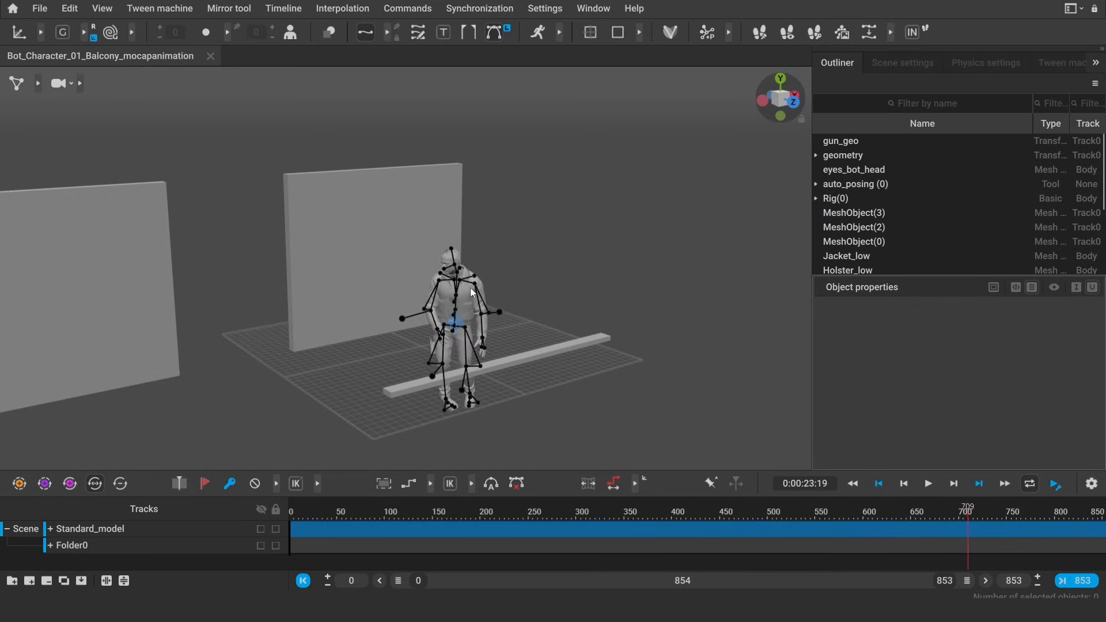
left_click(968, 527)
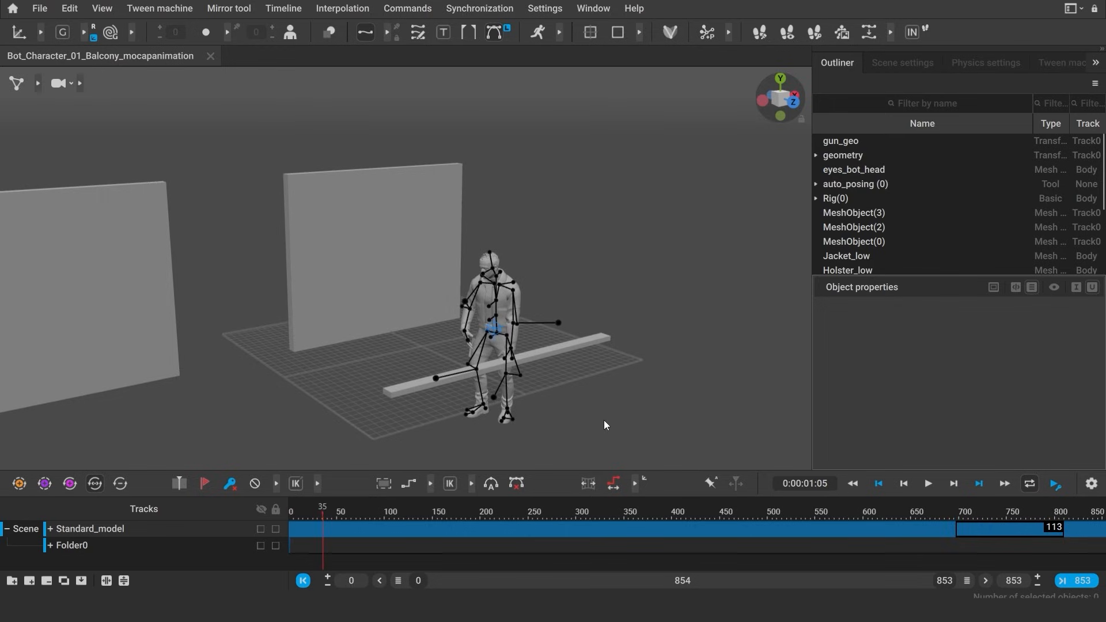
Open the Bot_Character_01 scene and import the balcony set FBX into it.
left_click(38, 7)
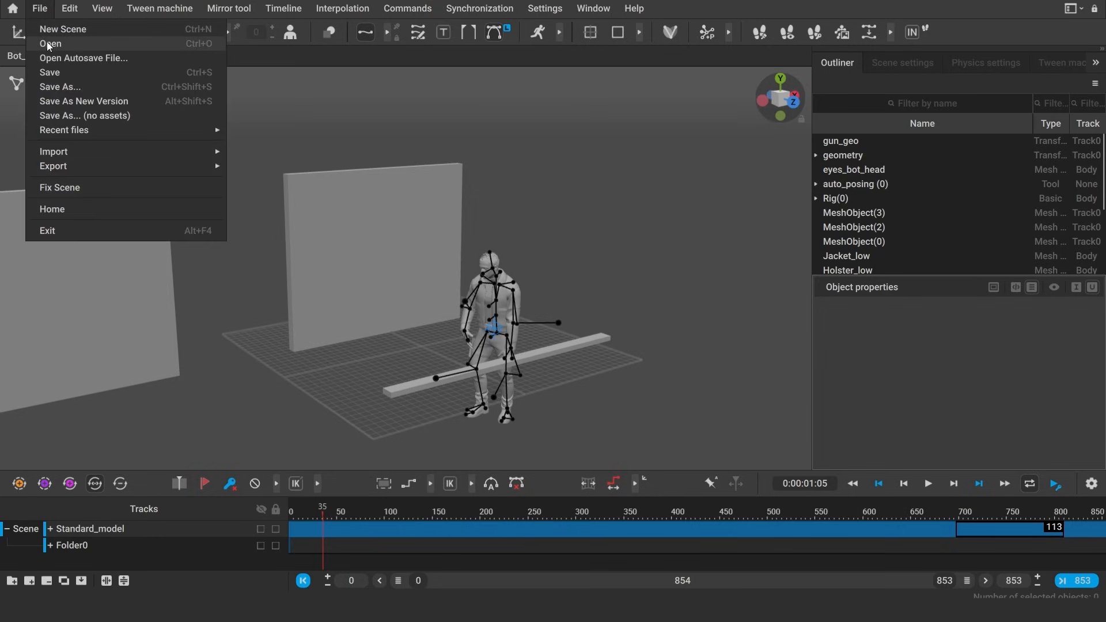
left_click(50, 43)
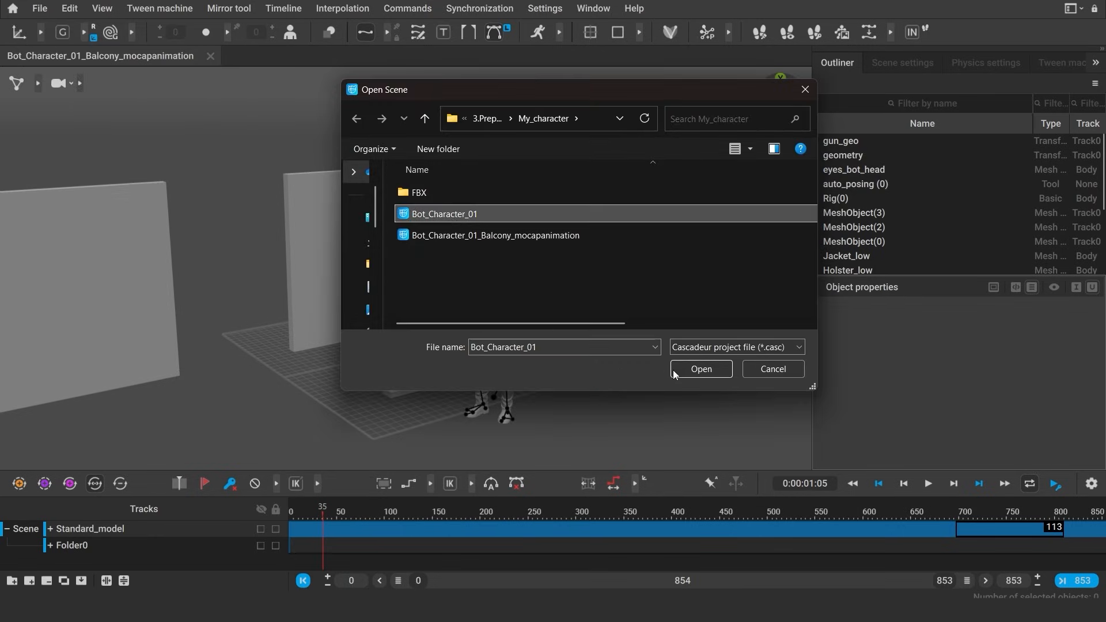
left_click(700, 369)
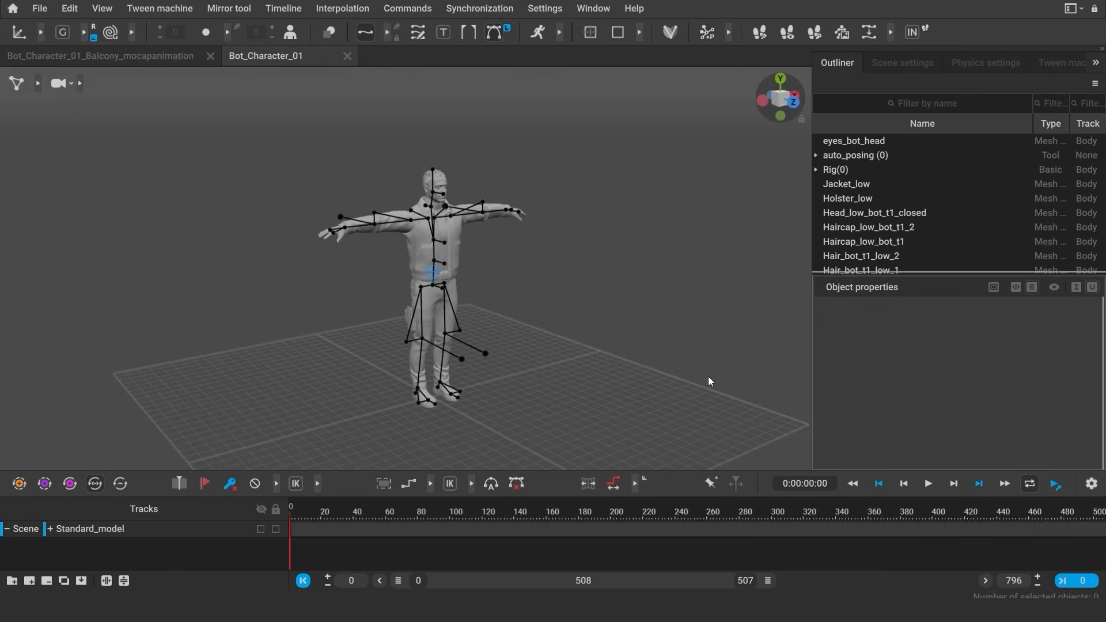
mouse_move(32, 21)
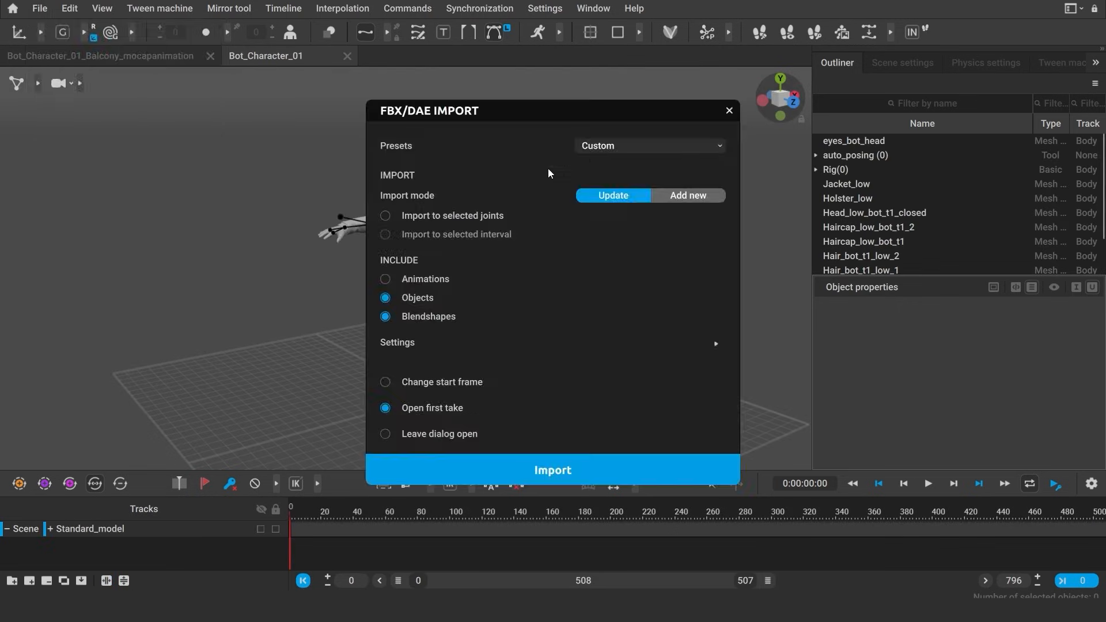
left_click(553, 470)
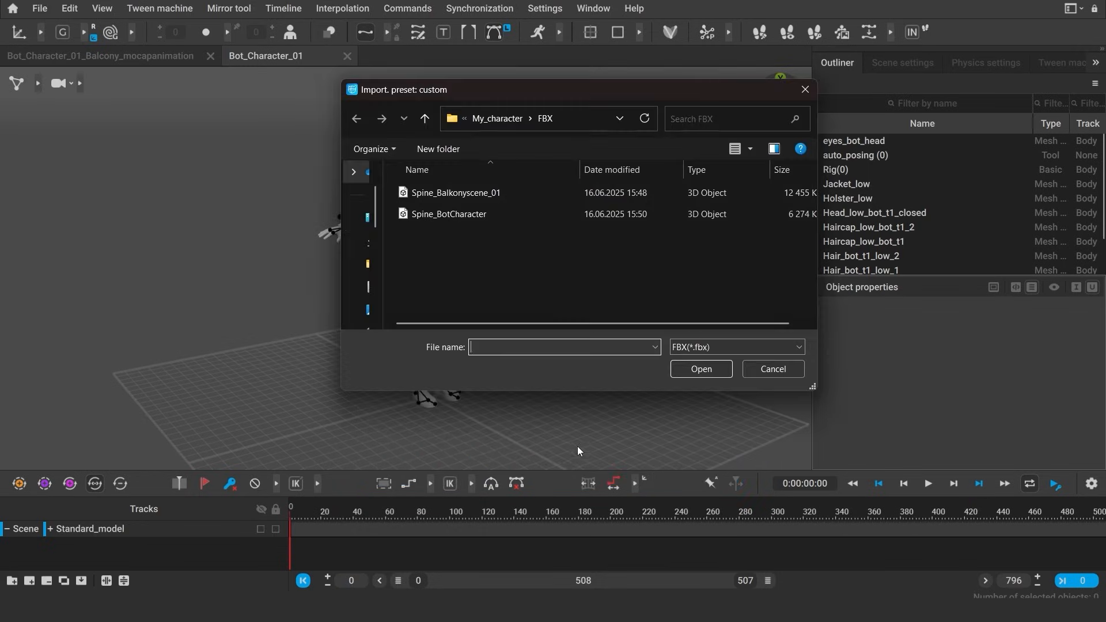
left_click(700, 369)
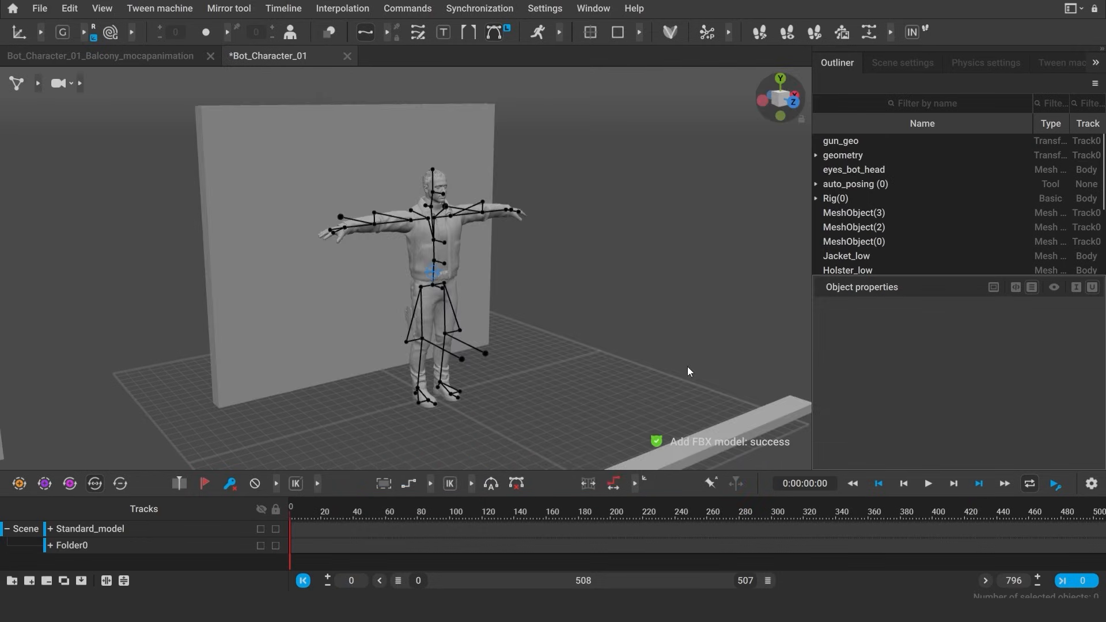
Save the scene as 'Bot_Character_01_Balcony scene' and return to the mocap animation scene.
left_click(38, 7)
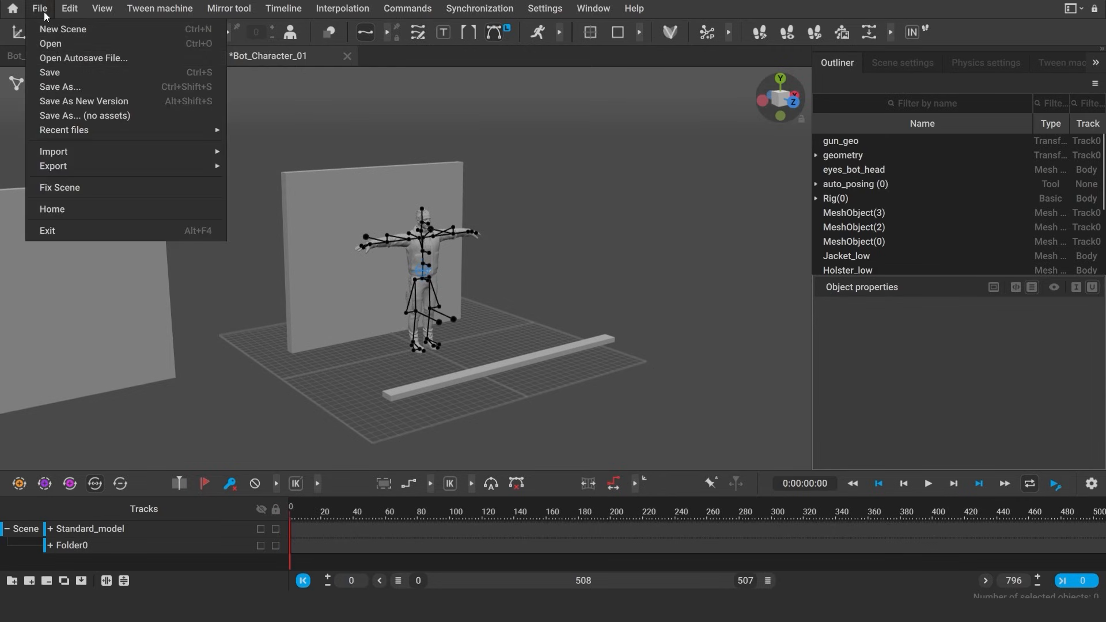
left_click(59, 86)
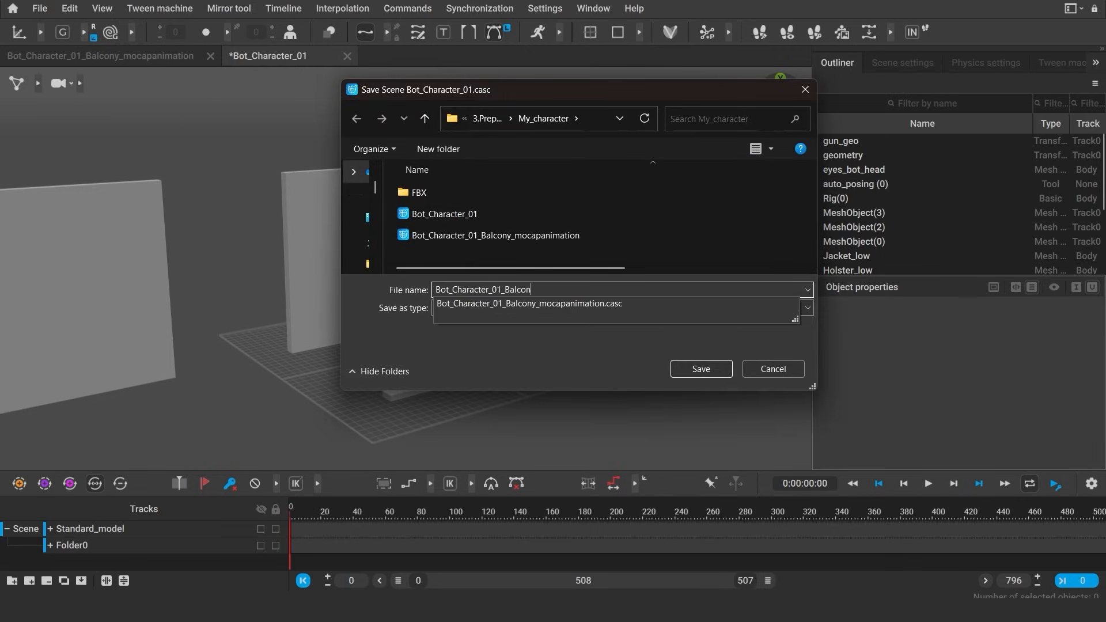
left_click(700, 368)
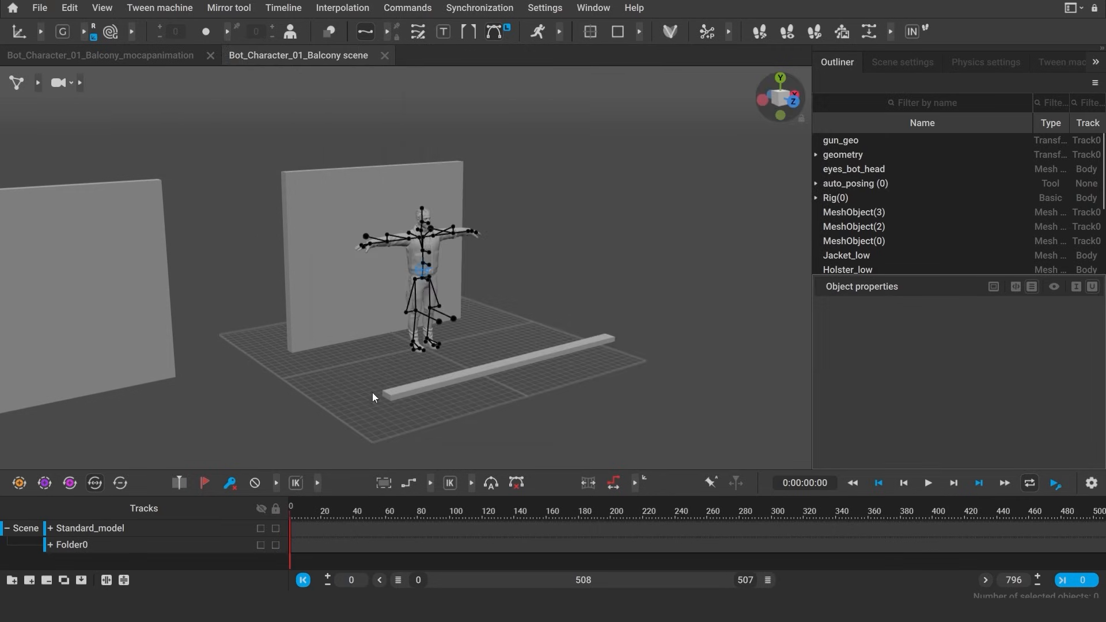
left_click(102, 55)
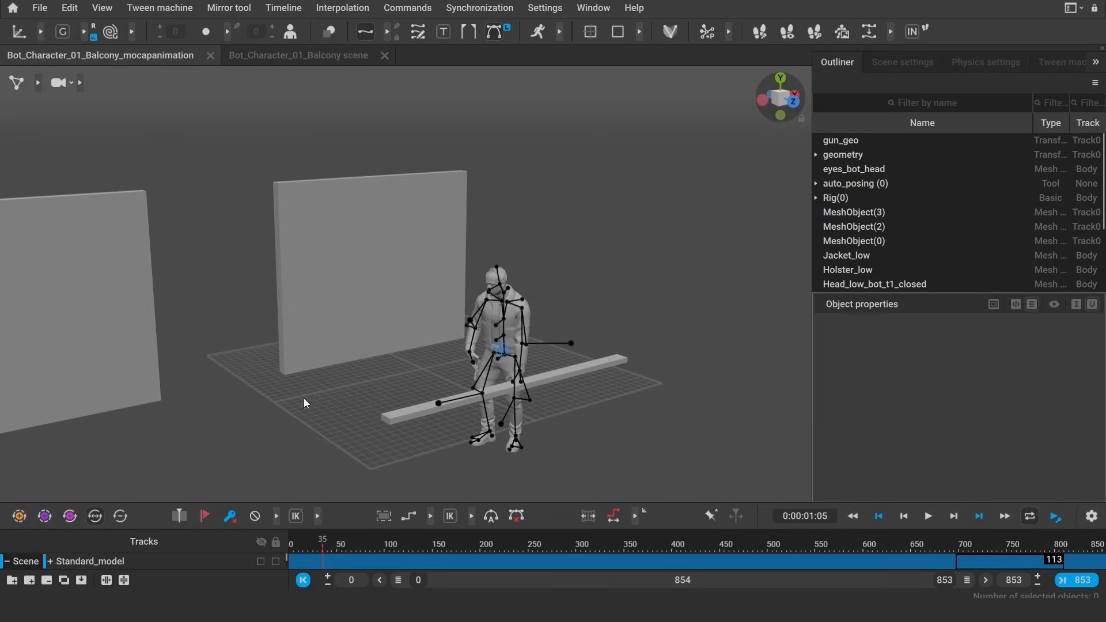
Hide the rig joints and inspect poses at the start and around frames 633, 562, 411.
left_click(298, 55)
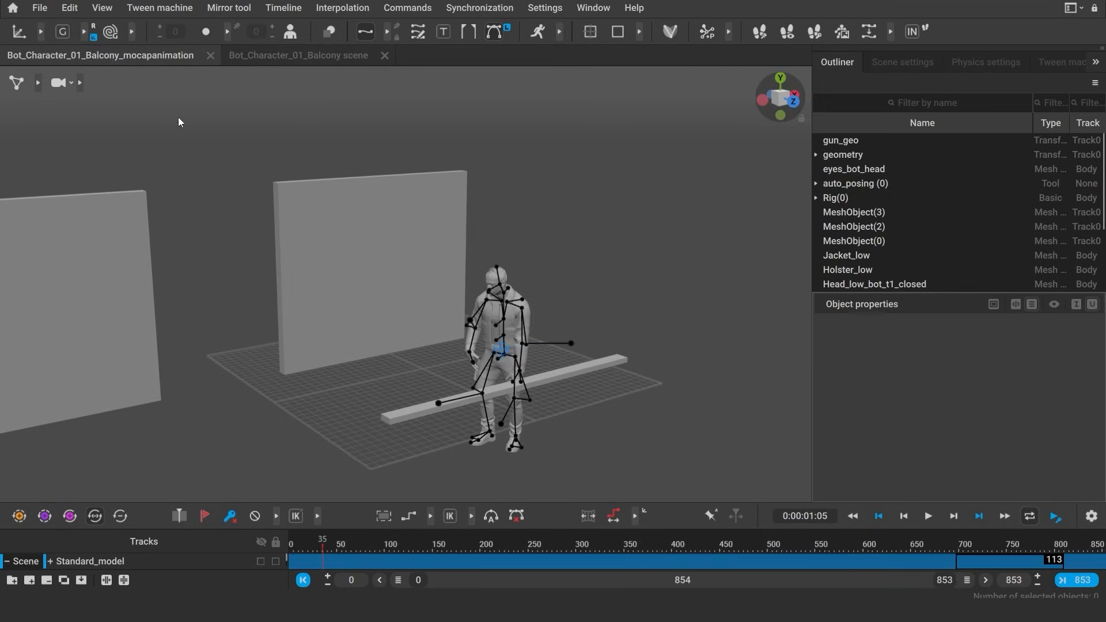
left_click(311, 544)
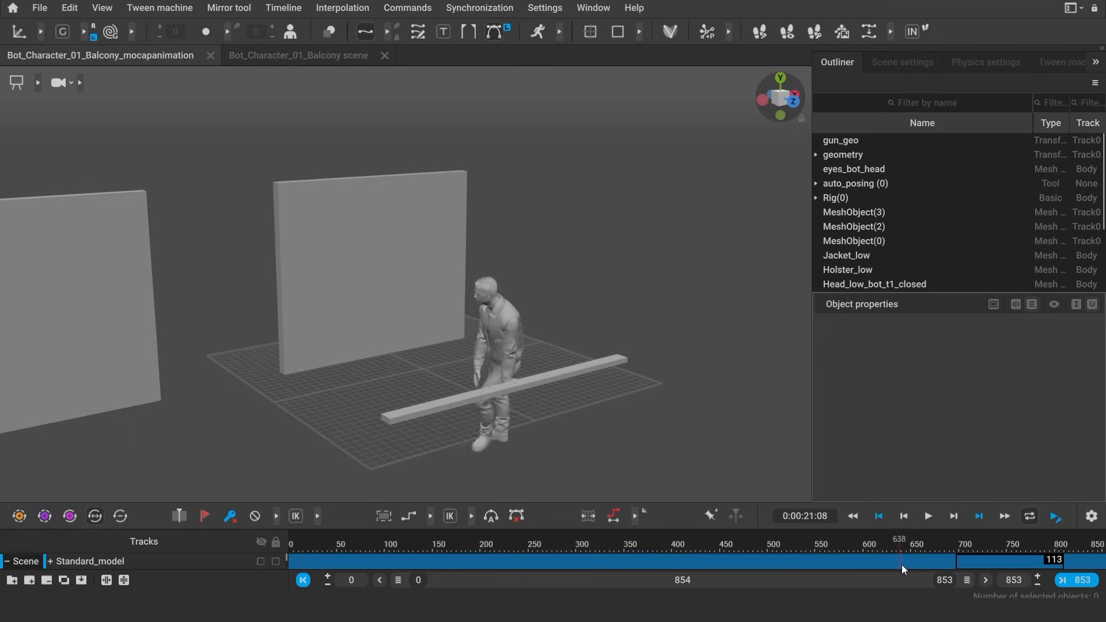
left_click(908, 562)
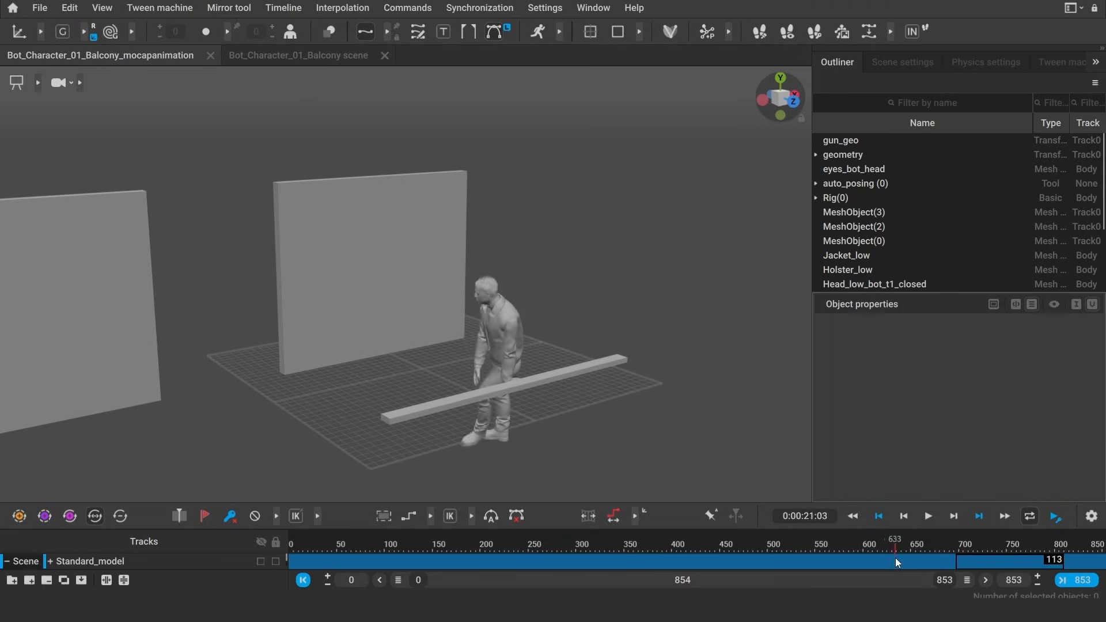
left_click(405, 559)
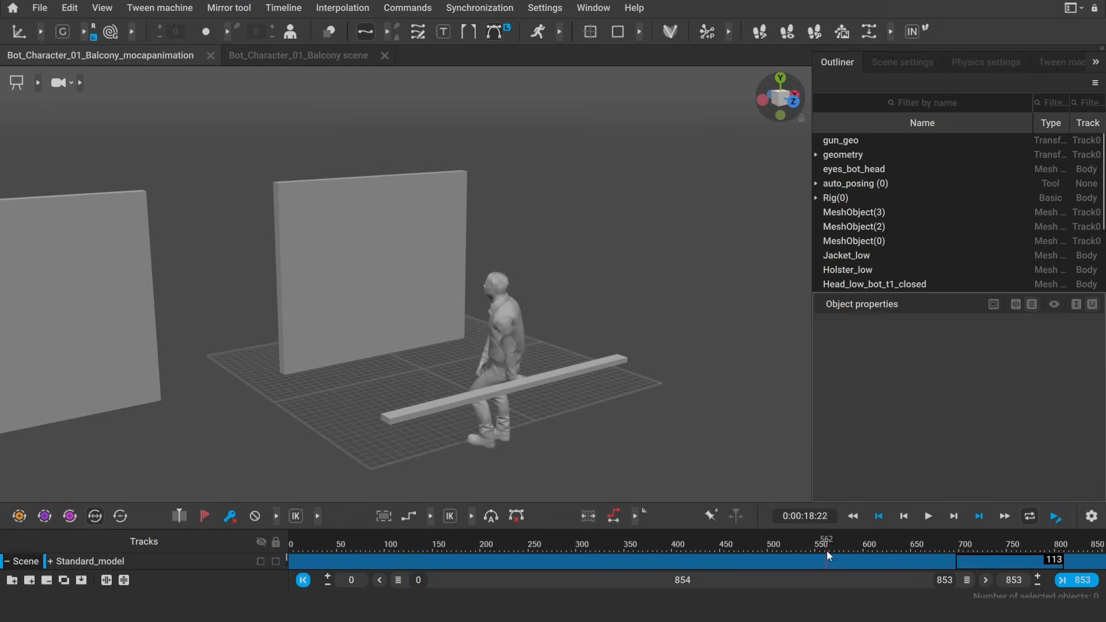
left_click(307, 542)
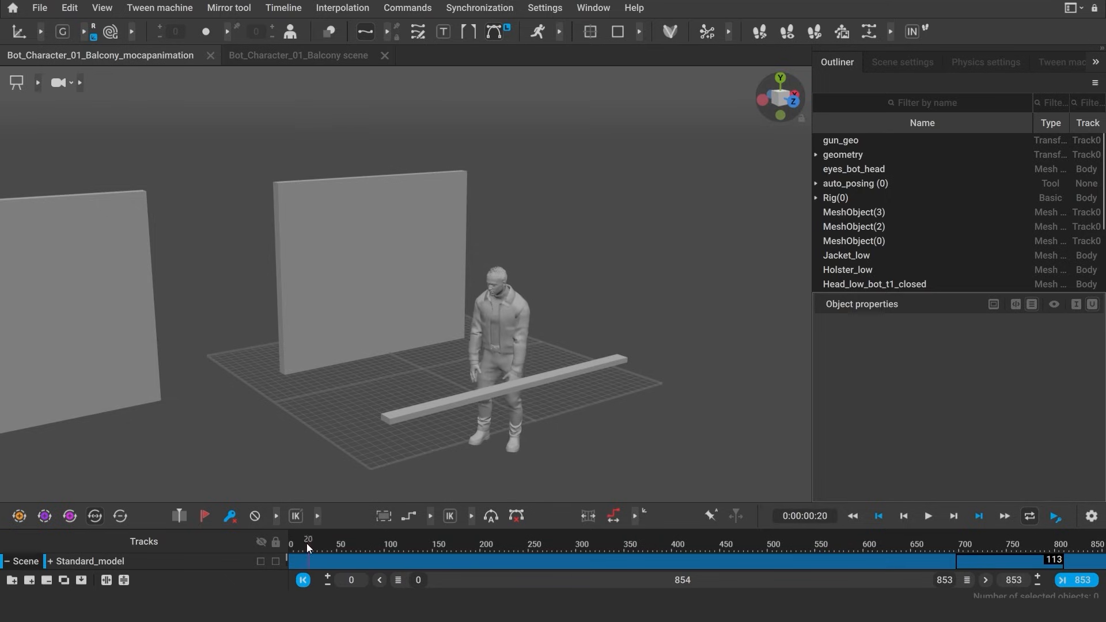
left_click(681, 543)
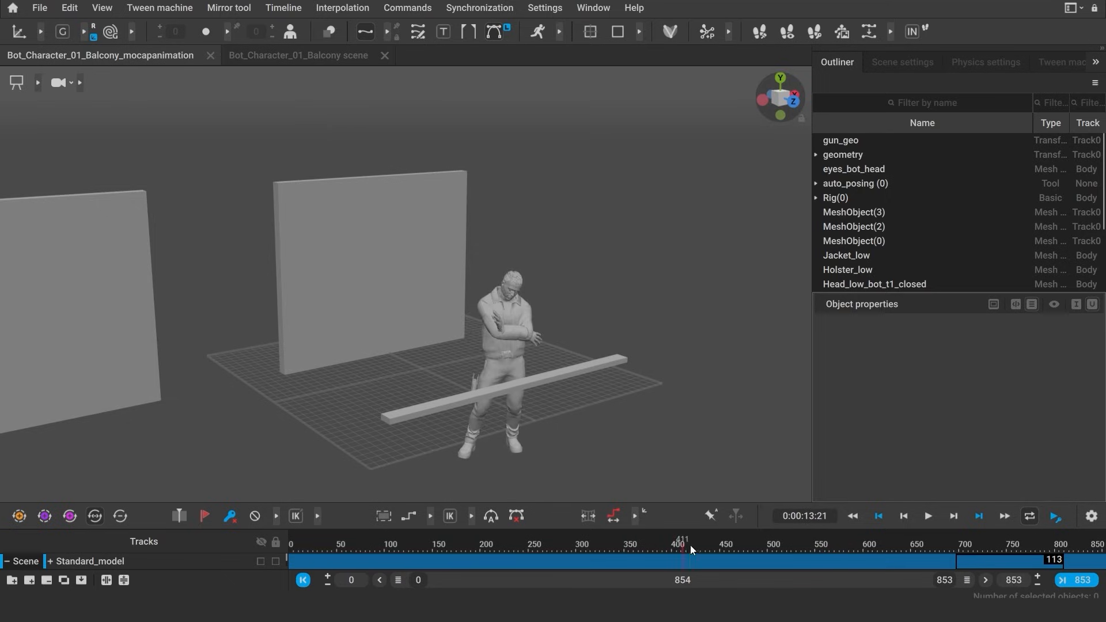
left_click(329, 543)
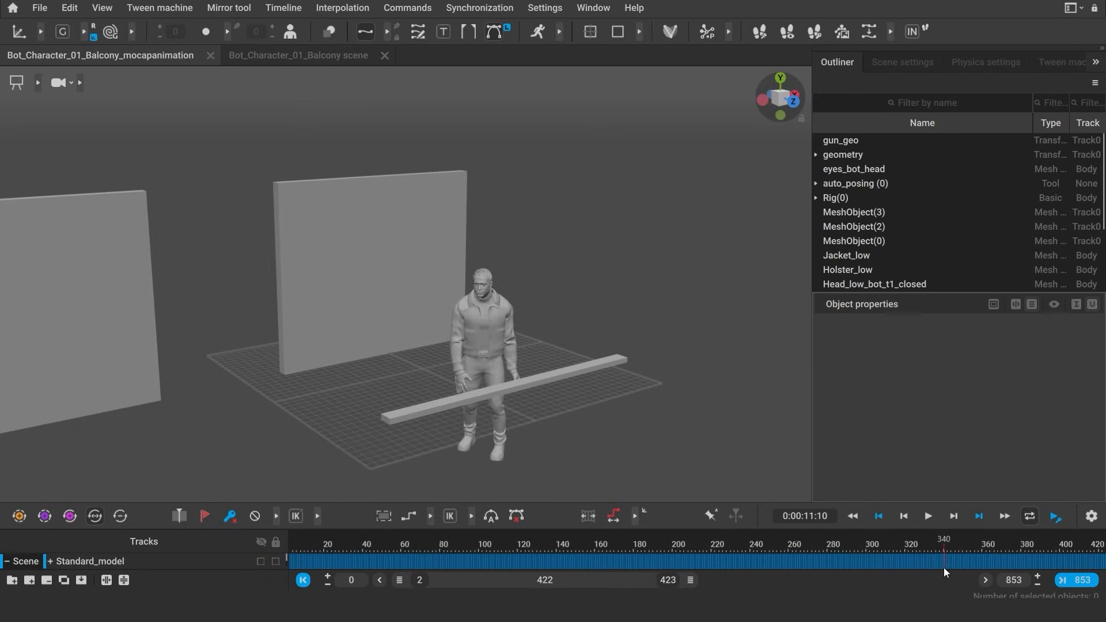
Play and stop the mocap animation to review the motion.
left_click(927, 515)
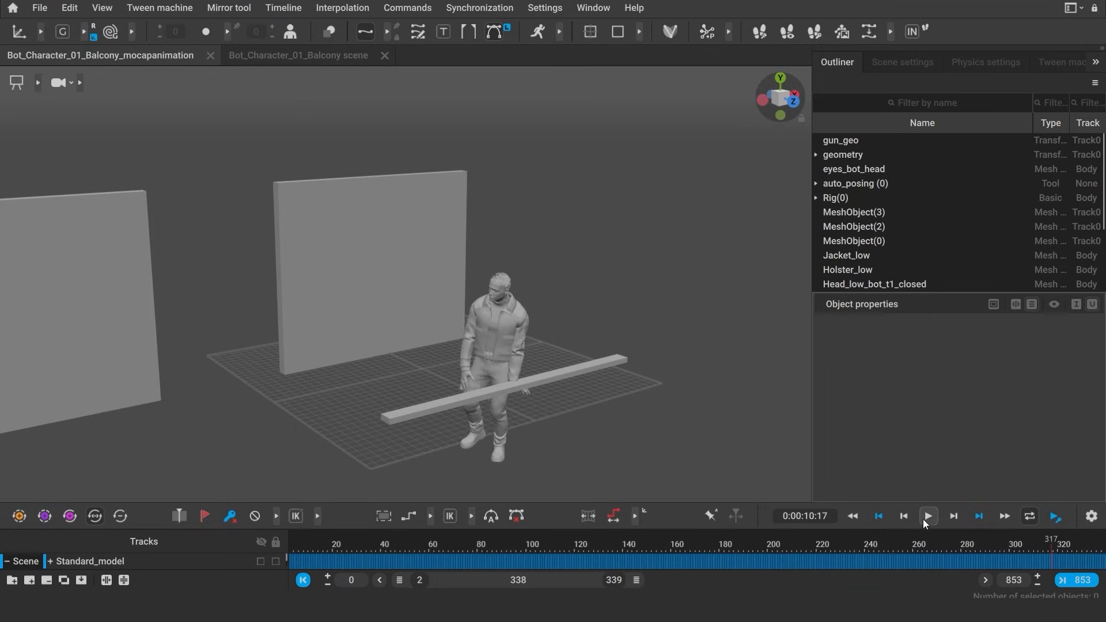
left_click(927, 515)
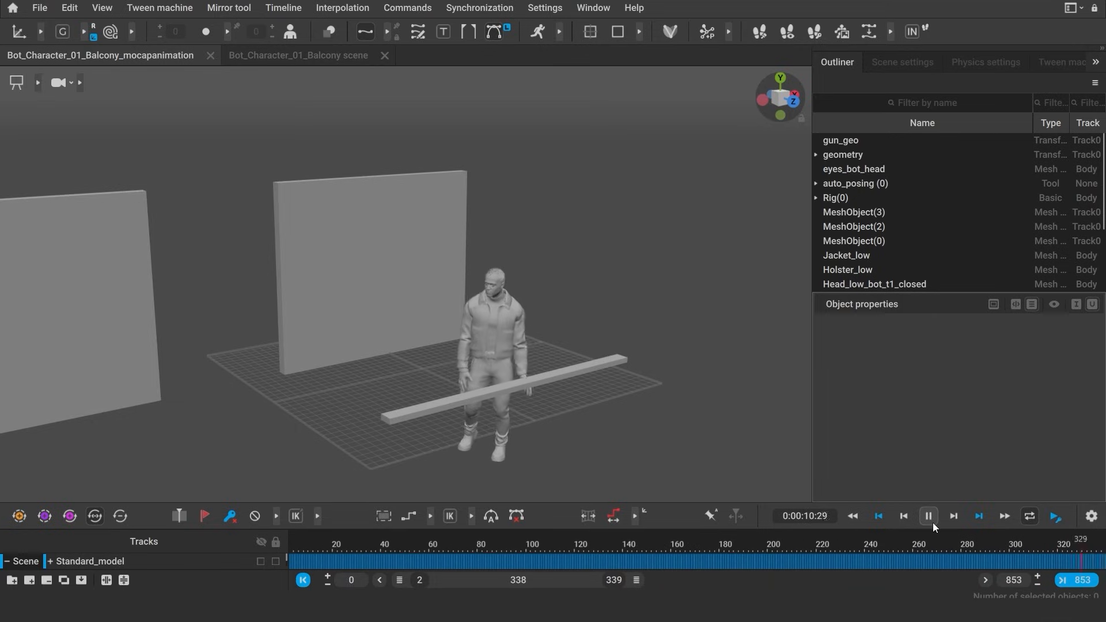
left_click(927, 516)
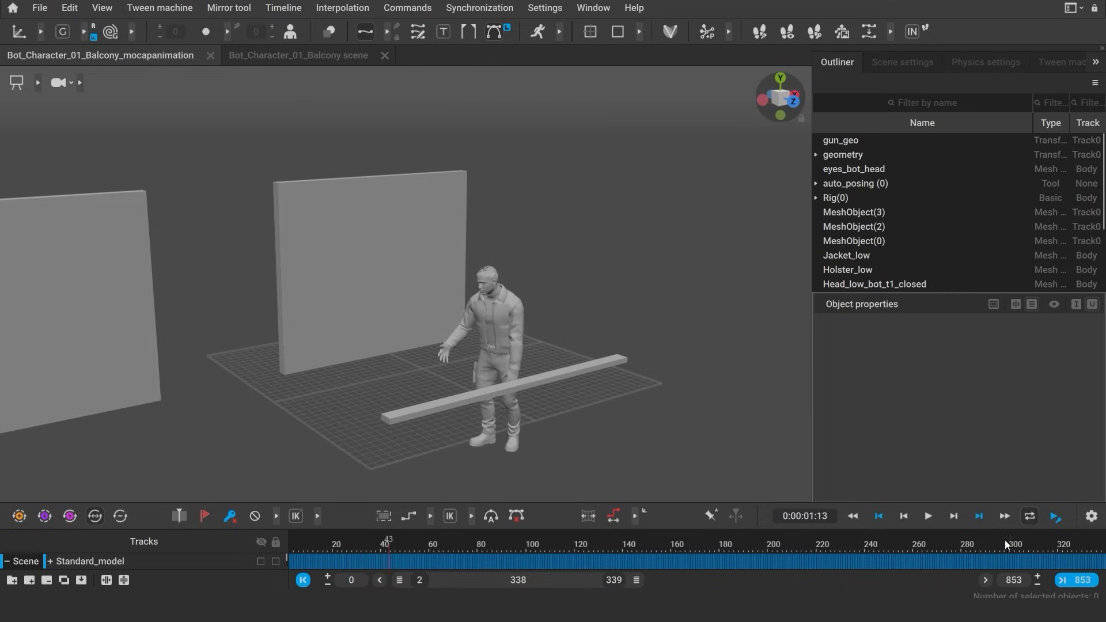
left_click(928, 516)
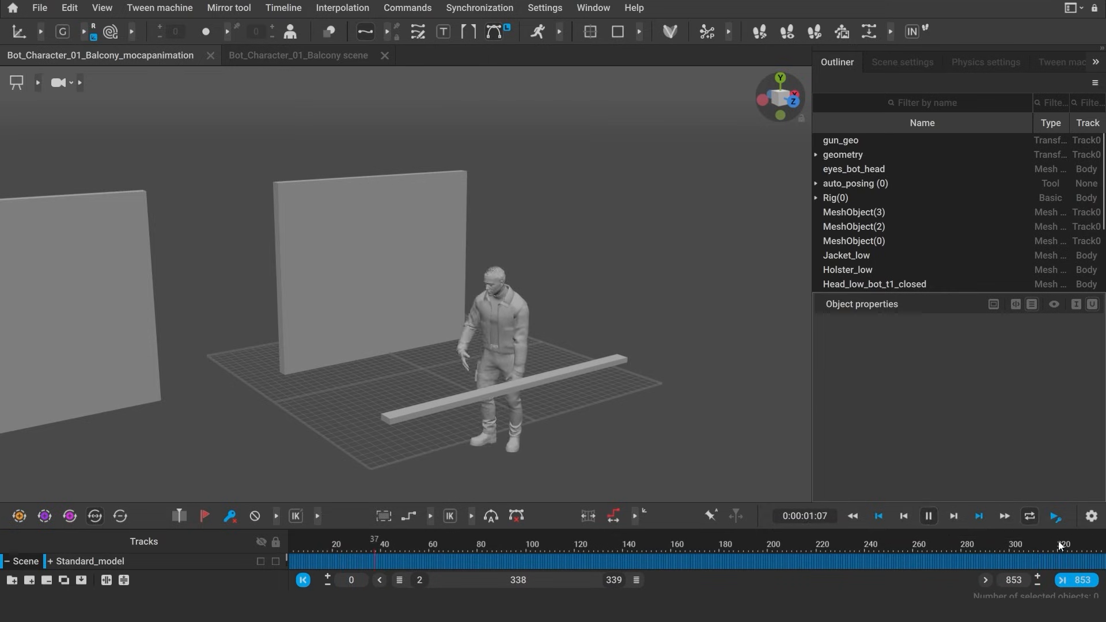
left_click(927, 516)
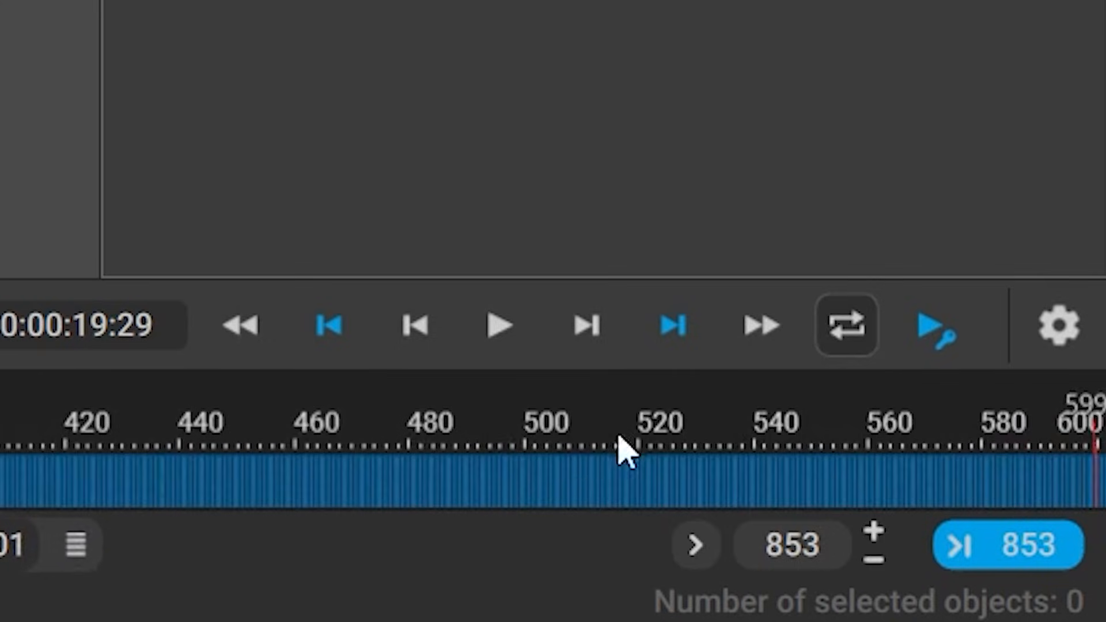
Move the working interval start later to span 150–601 and play the trimmed range.
left_click(499, 325)
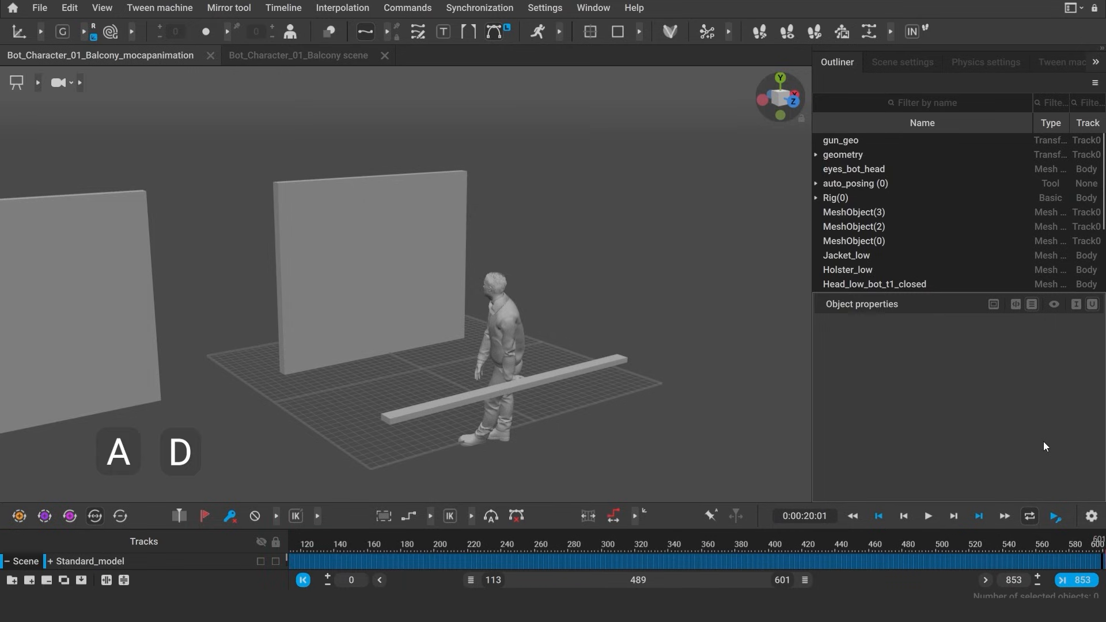
left_click(296, 543)
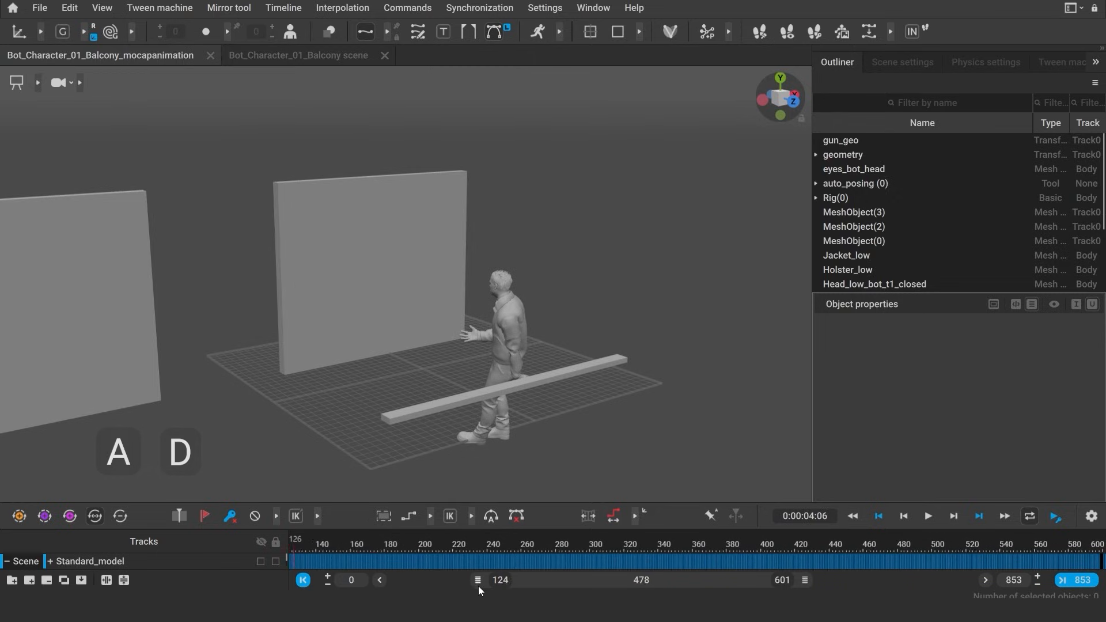
left_click(309, 544)
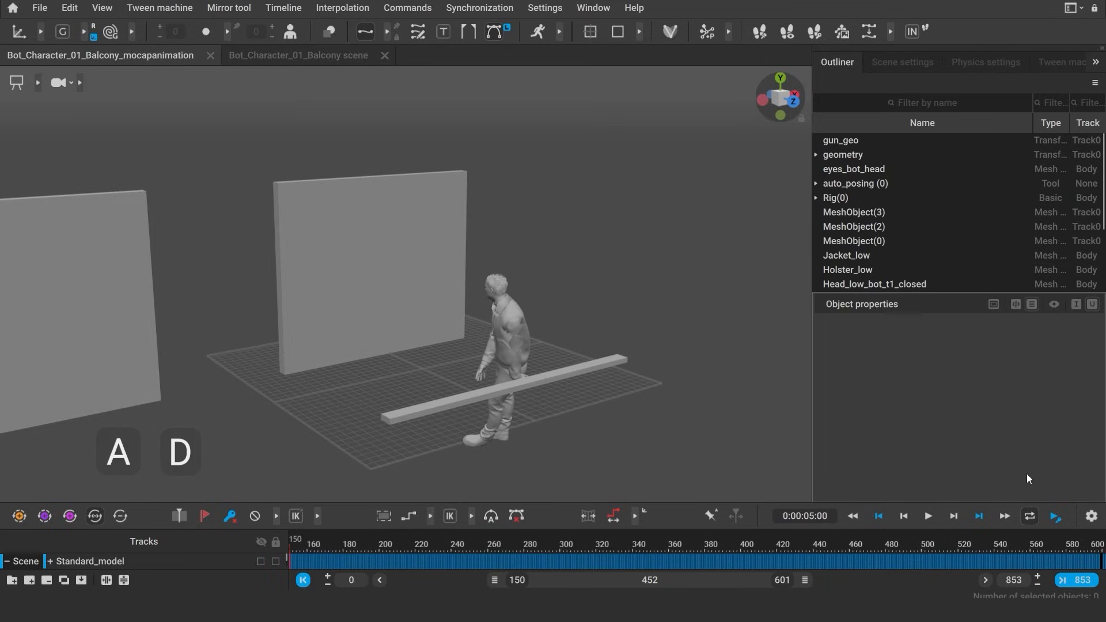
left_click(927, 516)
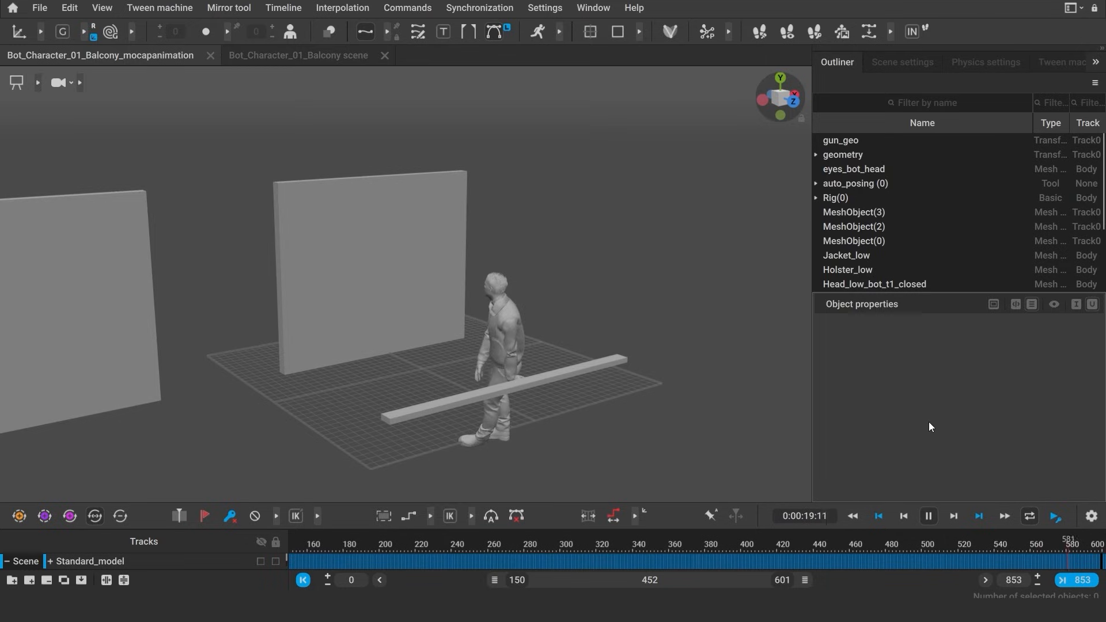
left_click(359, 554)
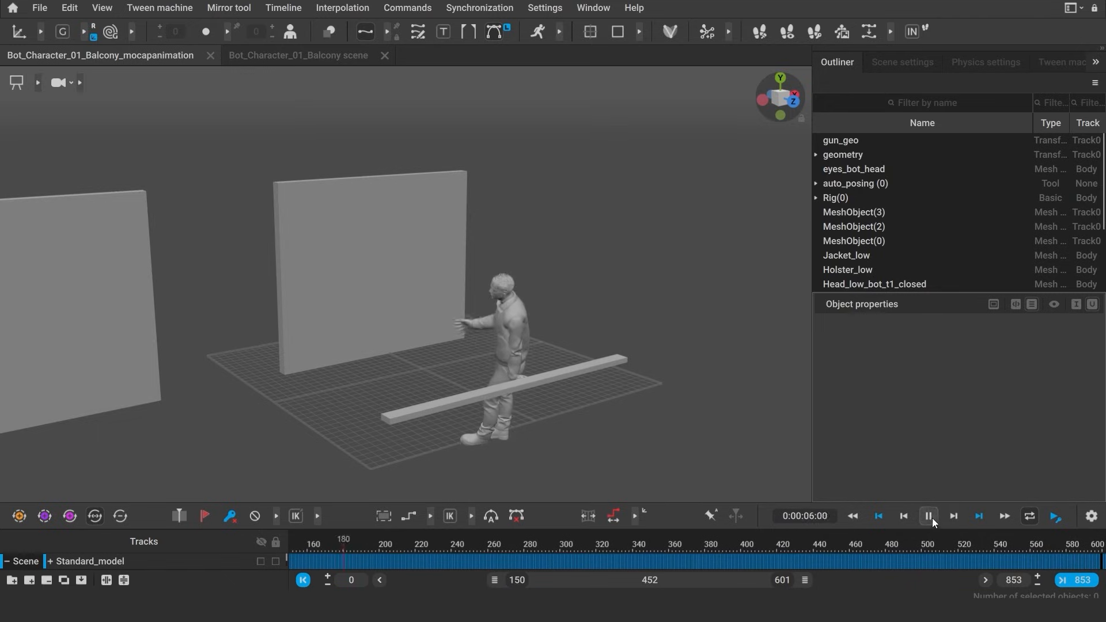
left_click(928, 516)
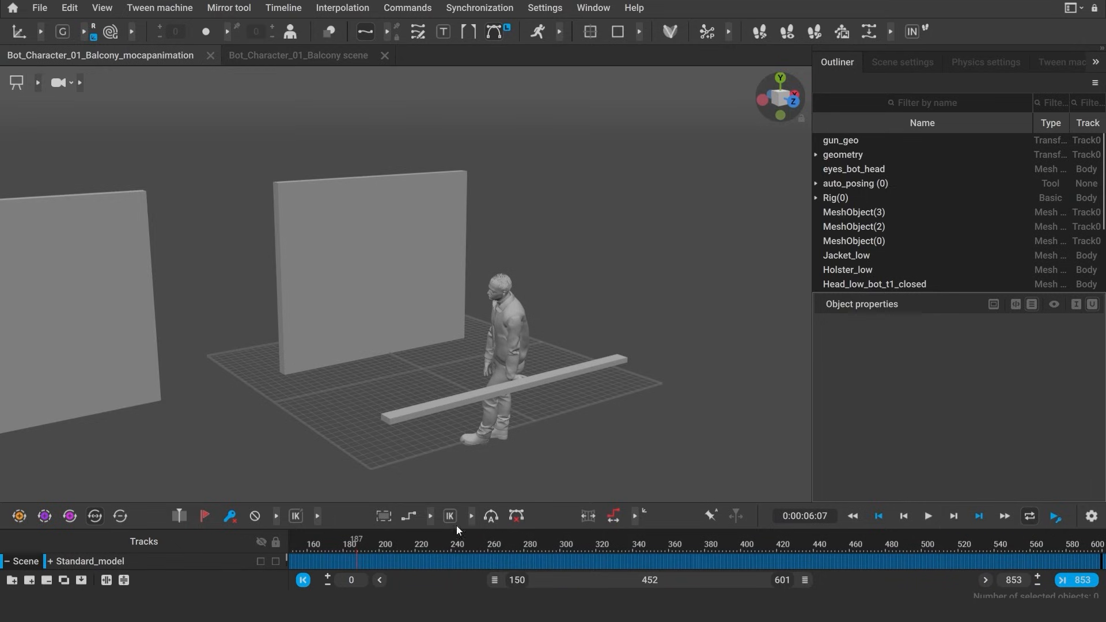
mouse_move(290, 571)
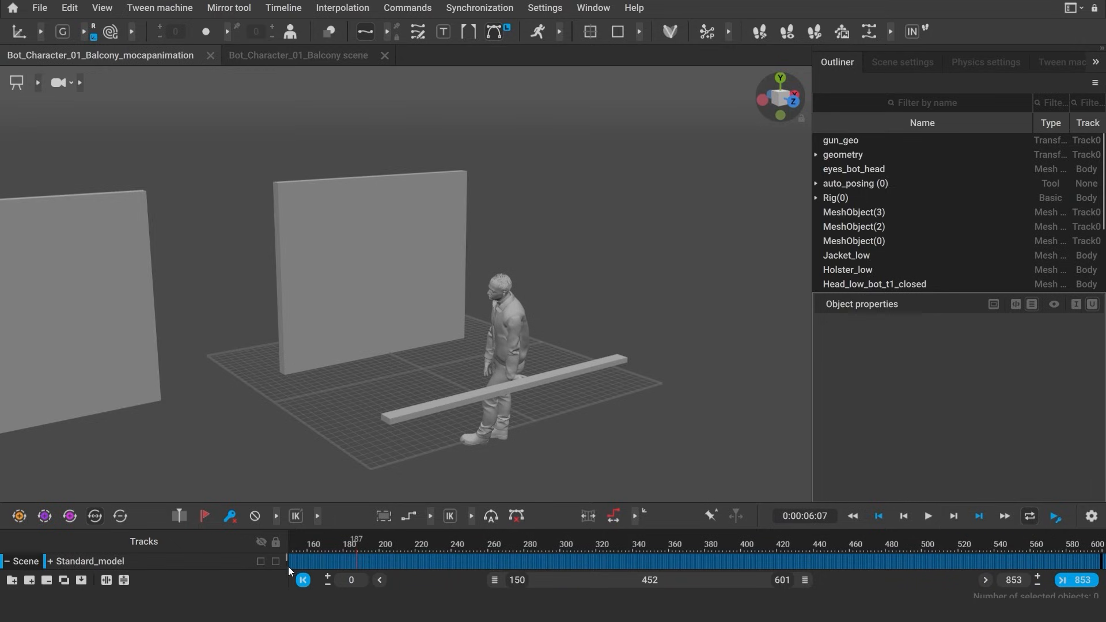
Select all joints, copy the 150–601 interval, and switch to the Balcony scene.
left_click(760, 560)
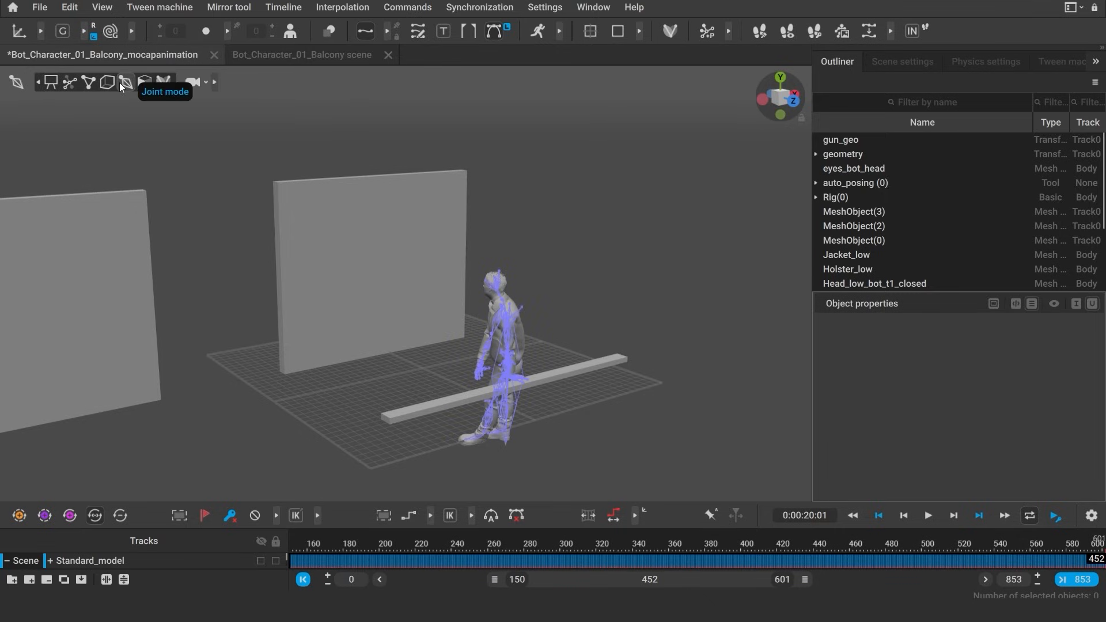
mouse_move(604, 477)
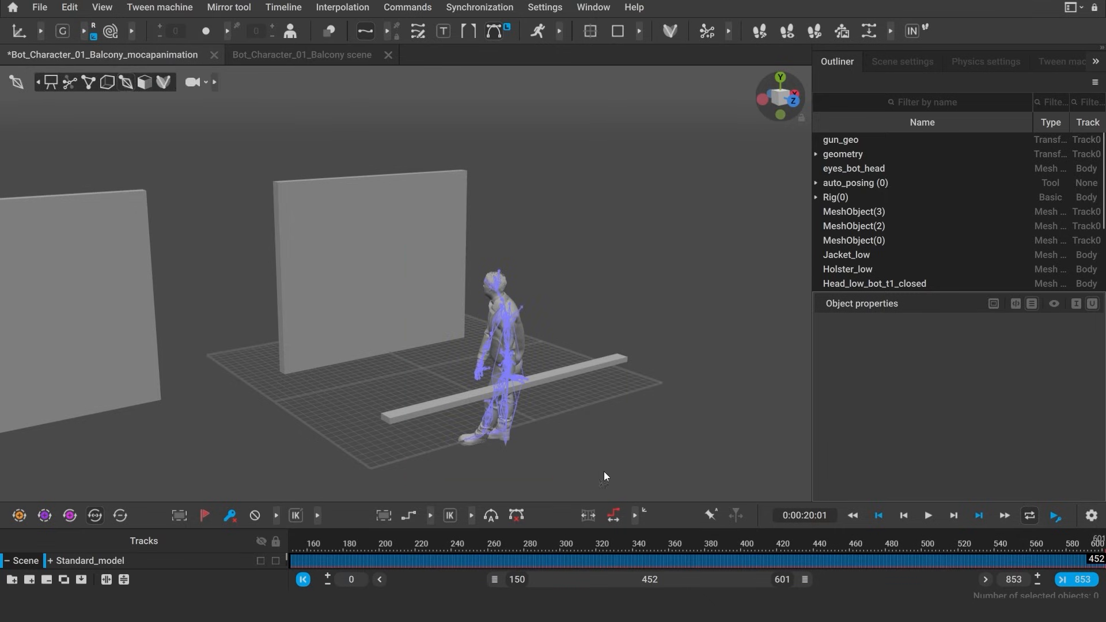
left_click(501, 360)
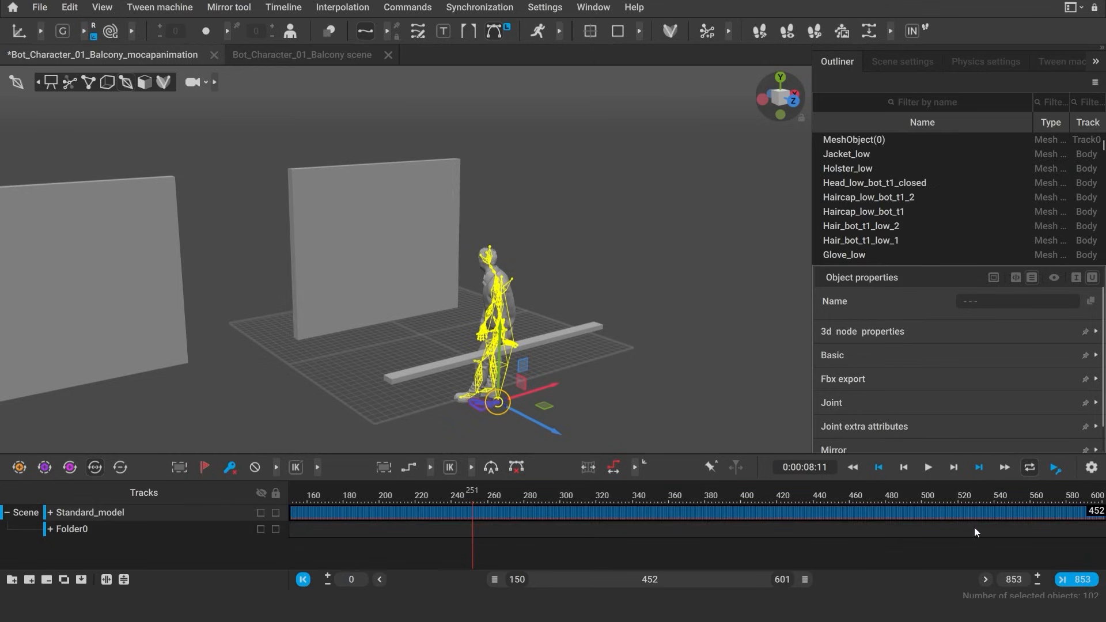
mouse_move(604, 500)
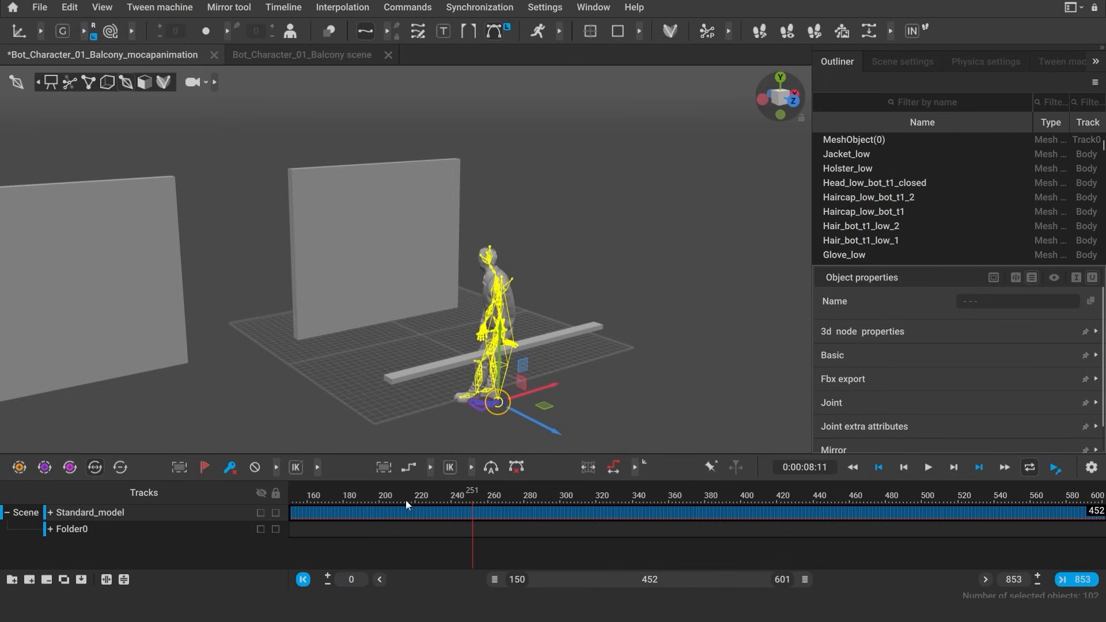
mouse_move(175, 305)
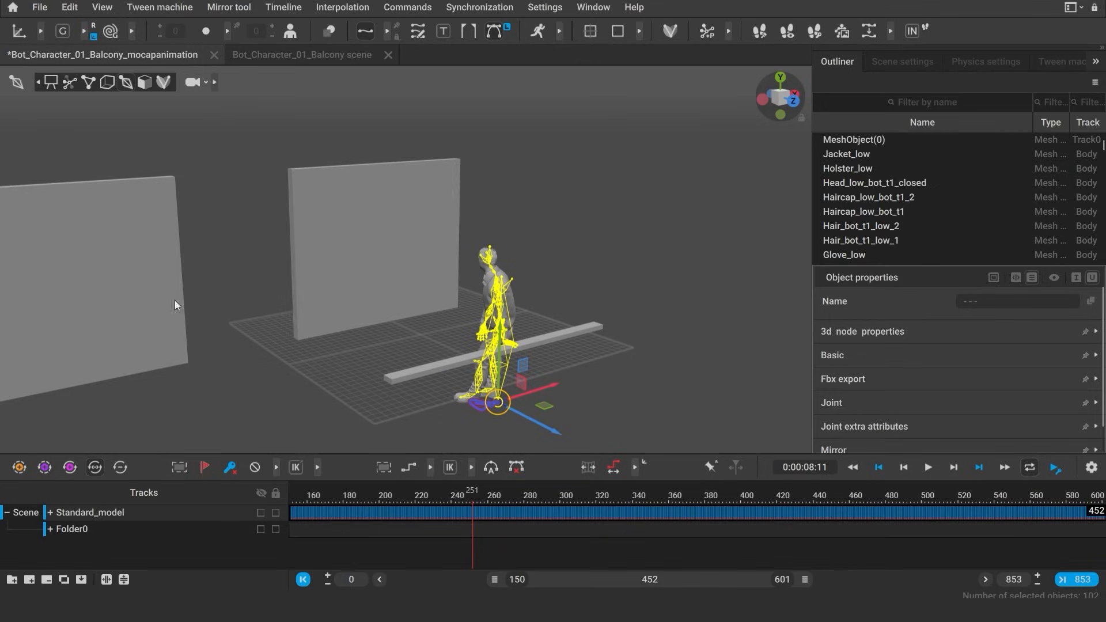
left_click(68, 7)
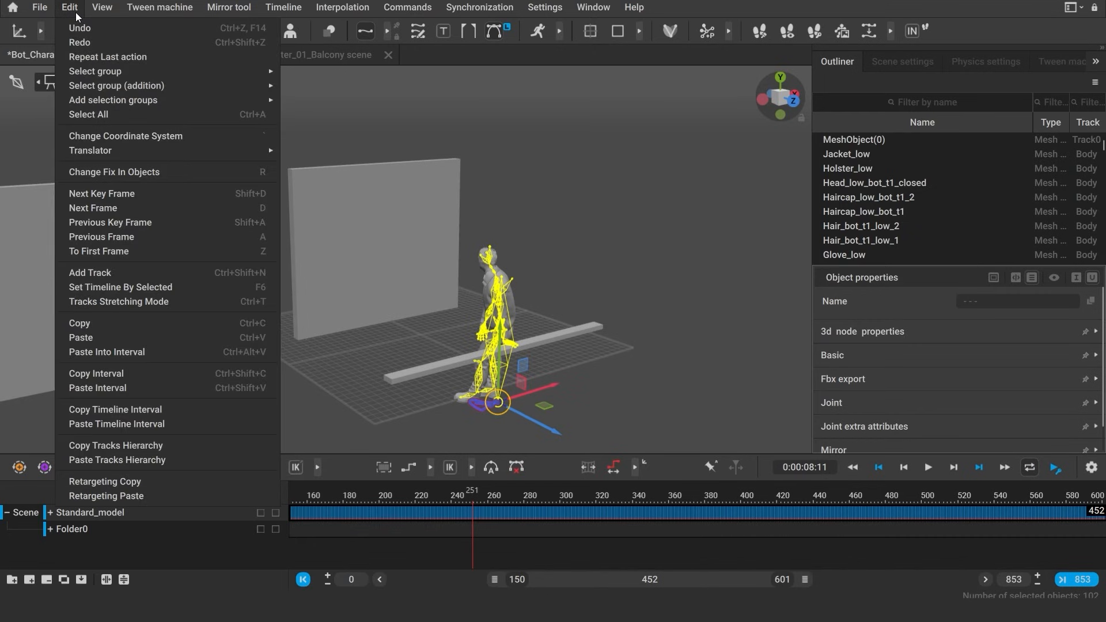
mouse_move(129, 403)
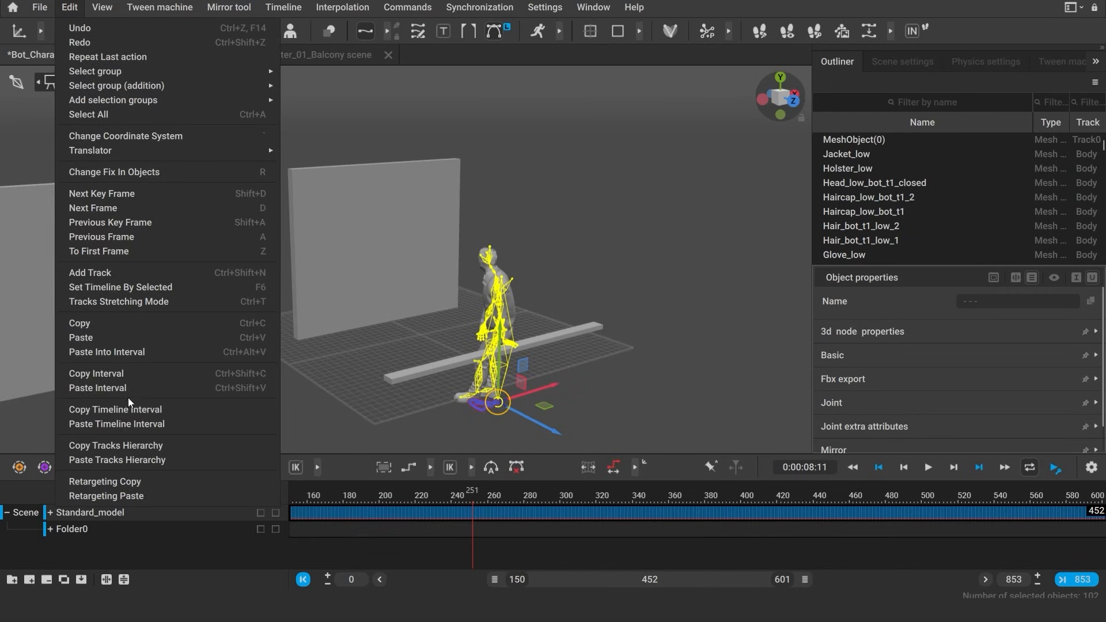
mouse_move(141, 383)
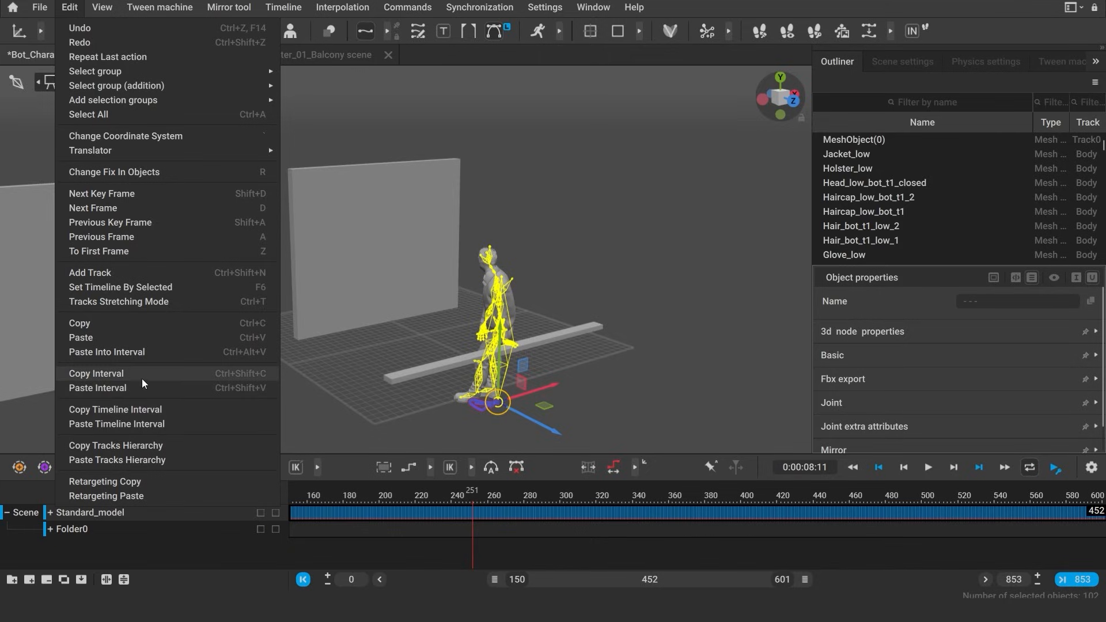
mouse_move(139, 381)
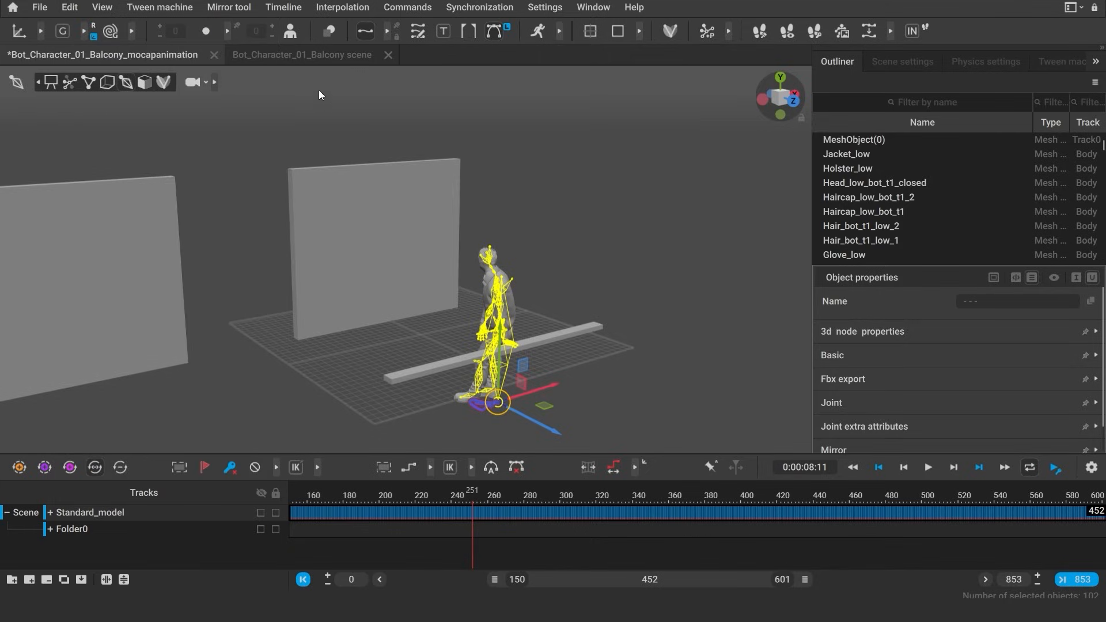
left_click(302, 54)
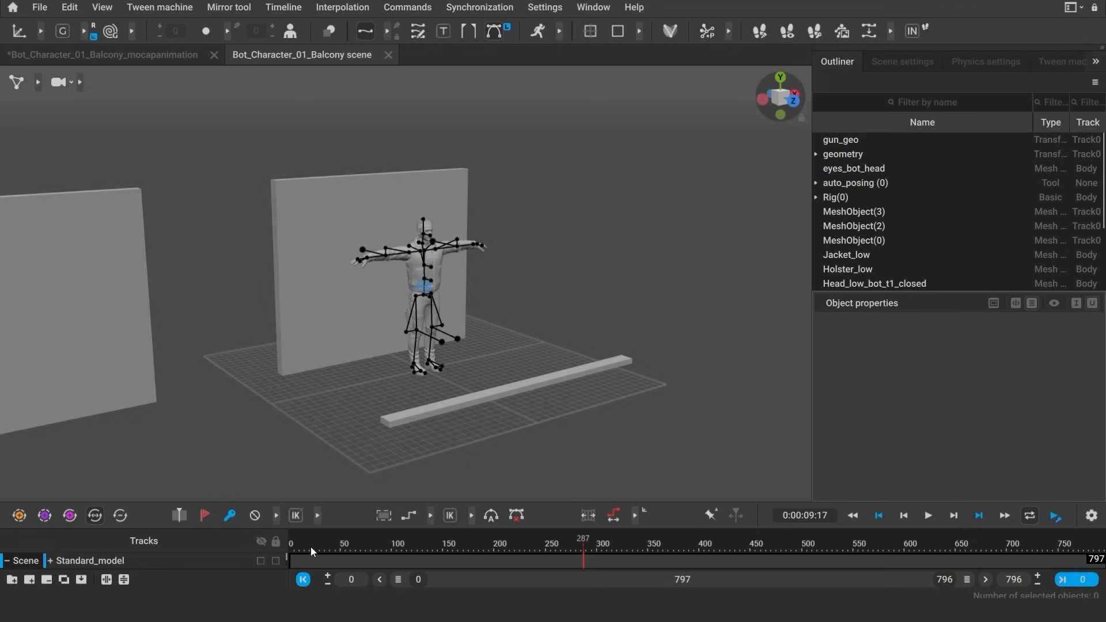
mouse_move(961, 569)
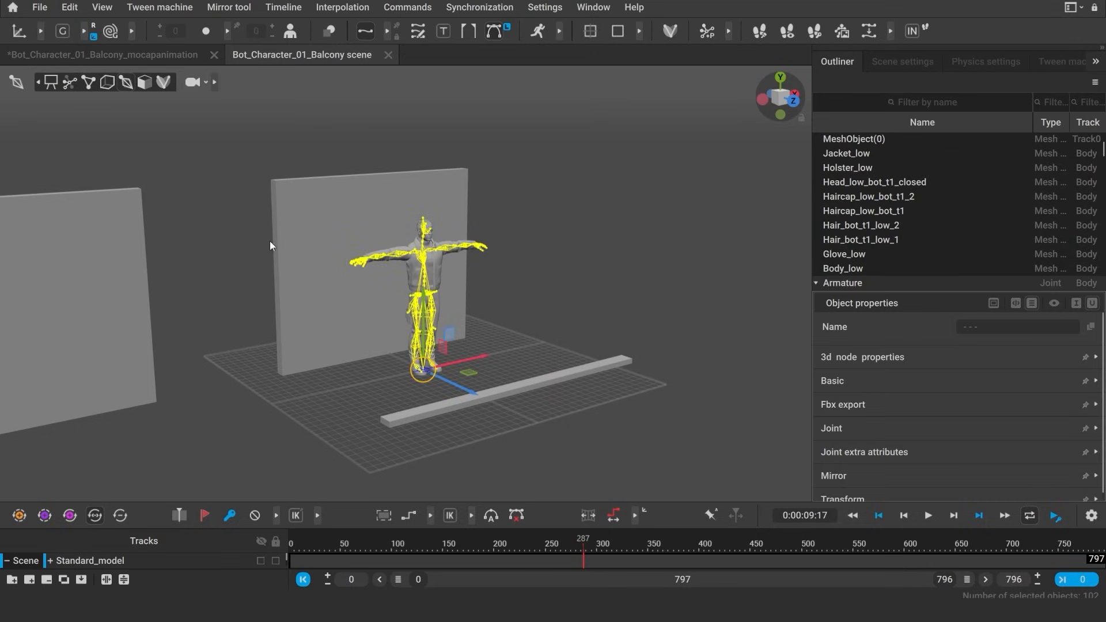
Paste the copied motion onto the character over frames 0–451 and play it back.
left_click(68, 7)
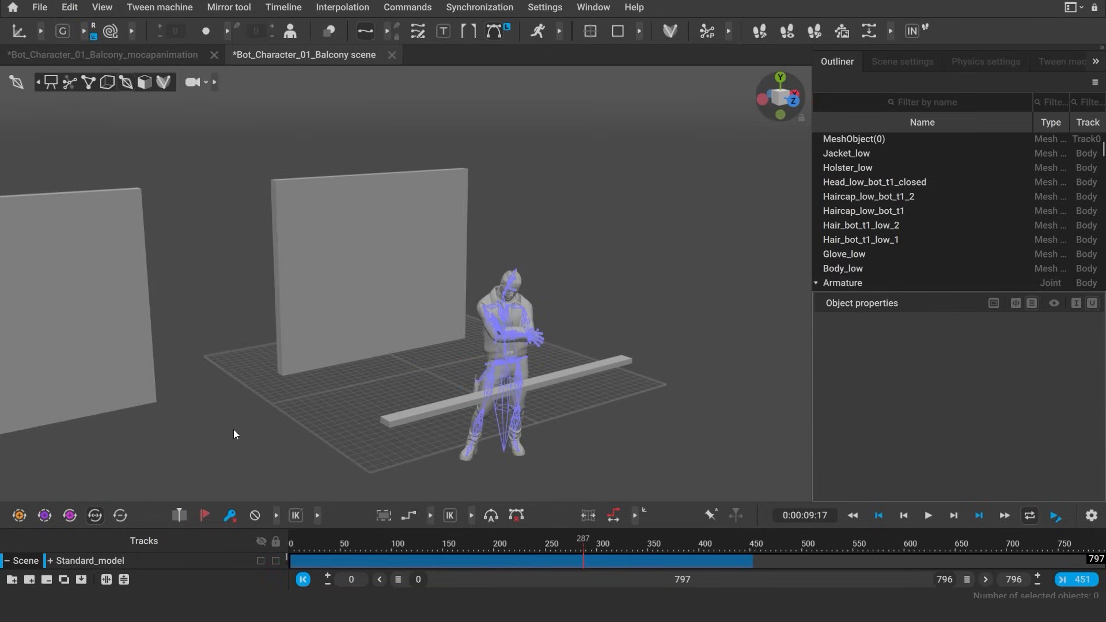
left_click(513, 559)
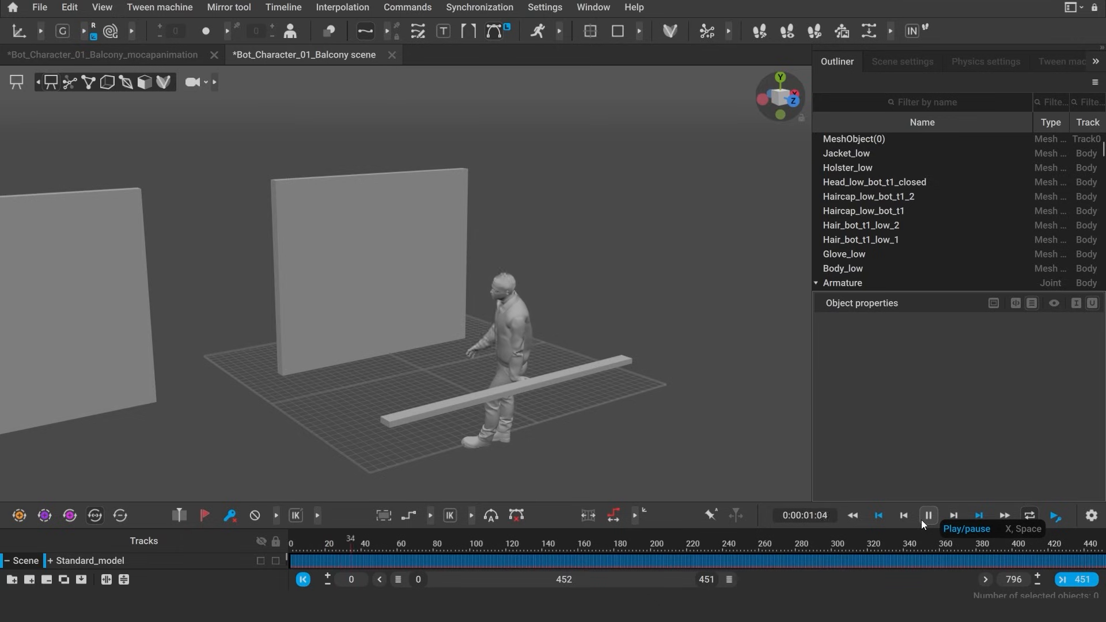
left_click(927, 515)
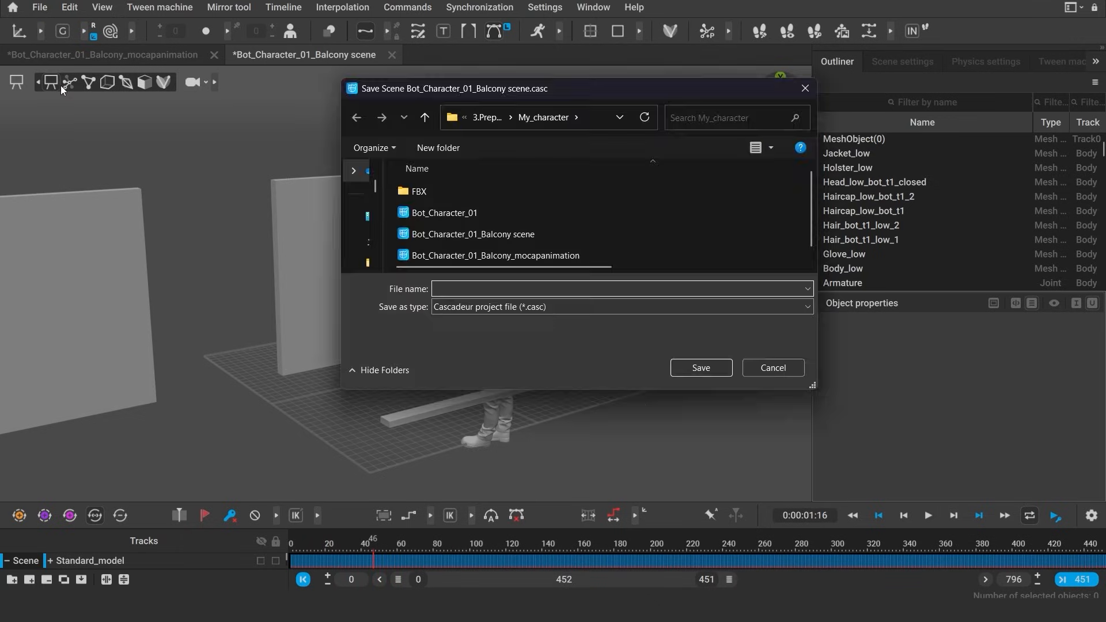
Save the scene as 'Bot_Character_01_Balcony scene_Idle_00'.
left_click(472, 233)
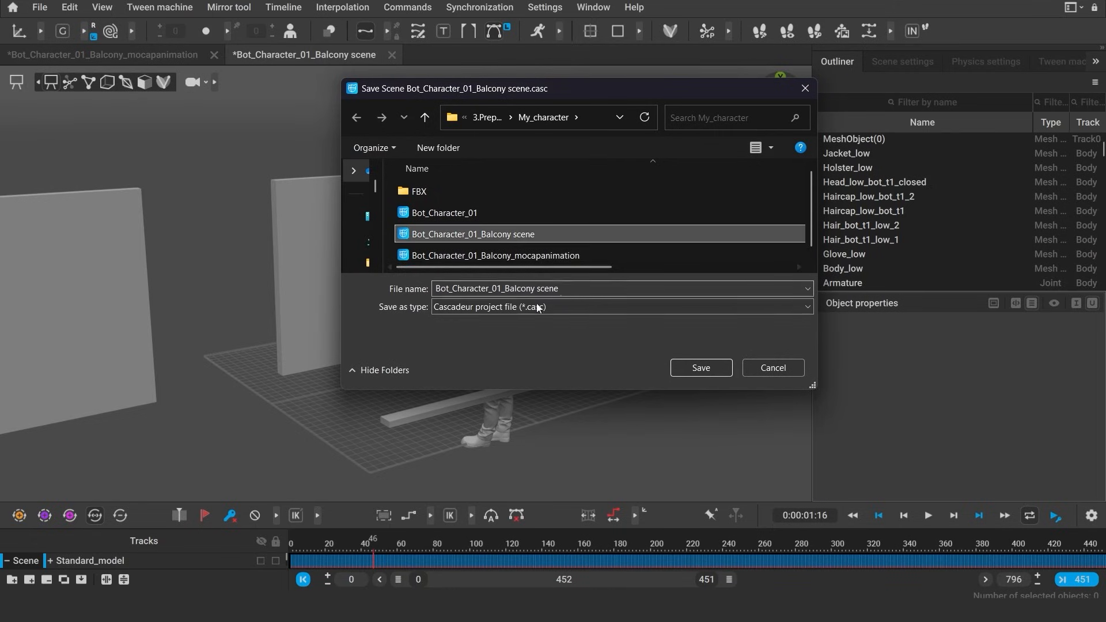
type("_")
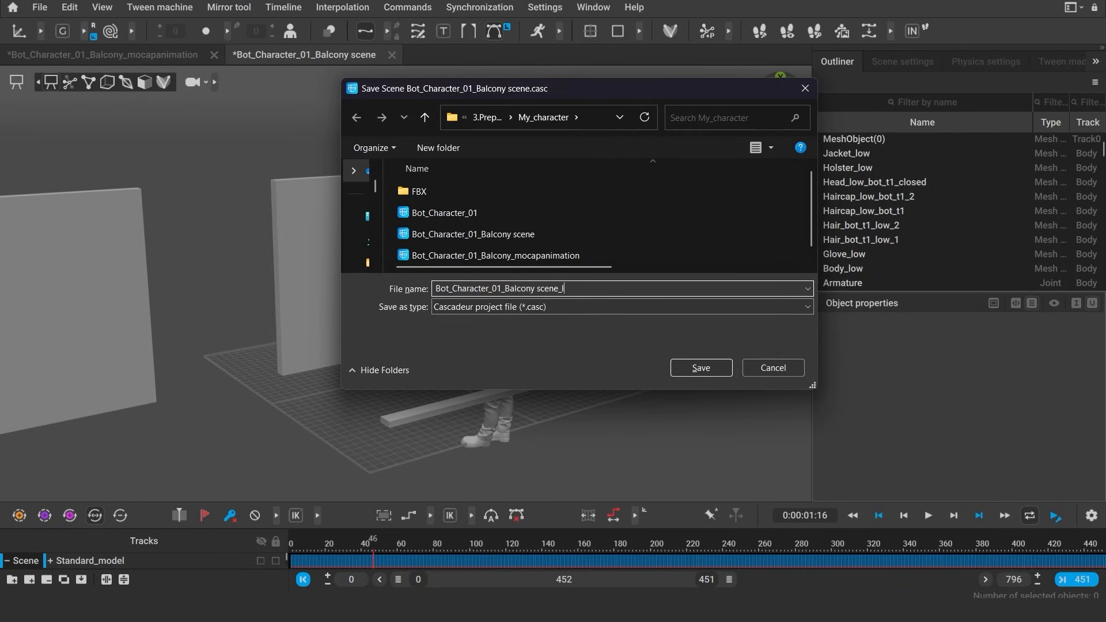
left_click(700, 367)
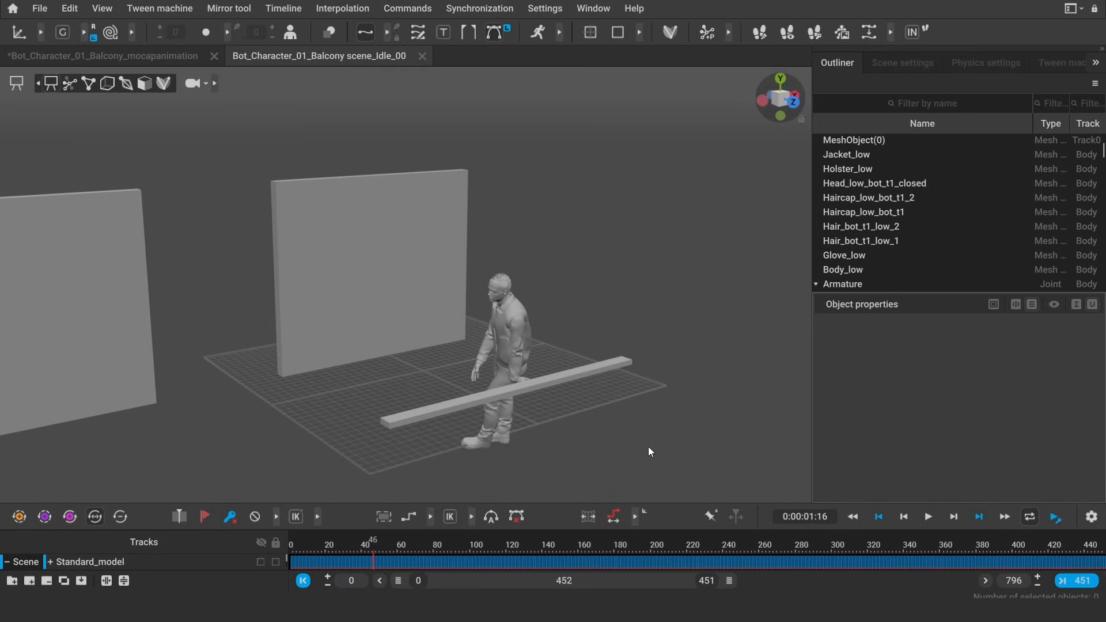
mouse_move(490, 449)
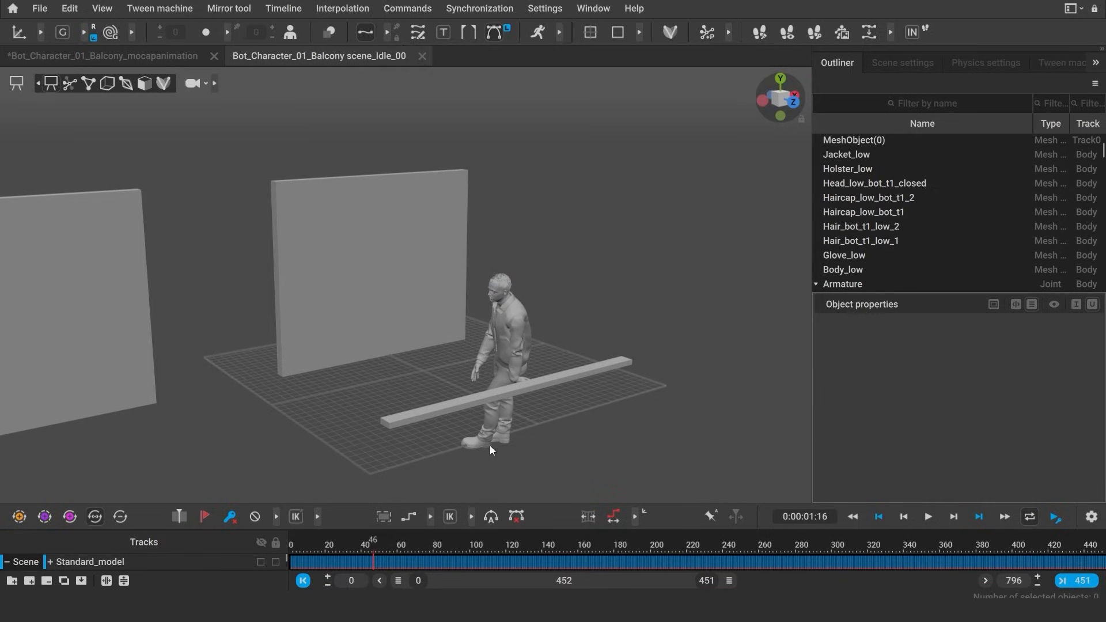
left_click(39, 8)
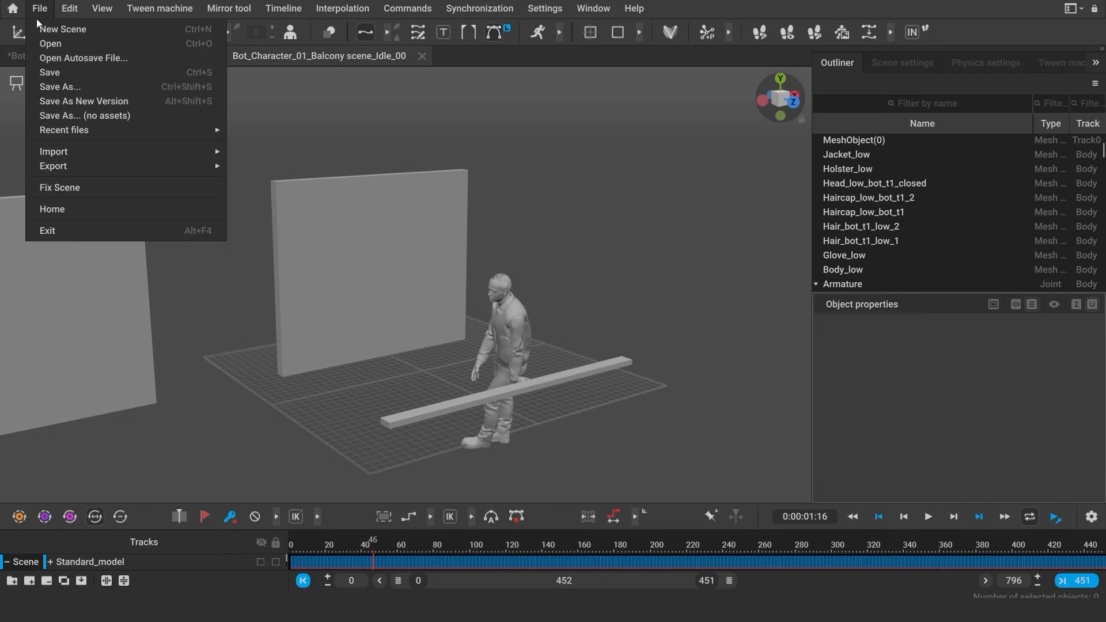
Open Bot_Character_01_Balcony scene.casc from the My_character folder.
left_click(50, 43)
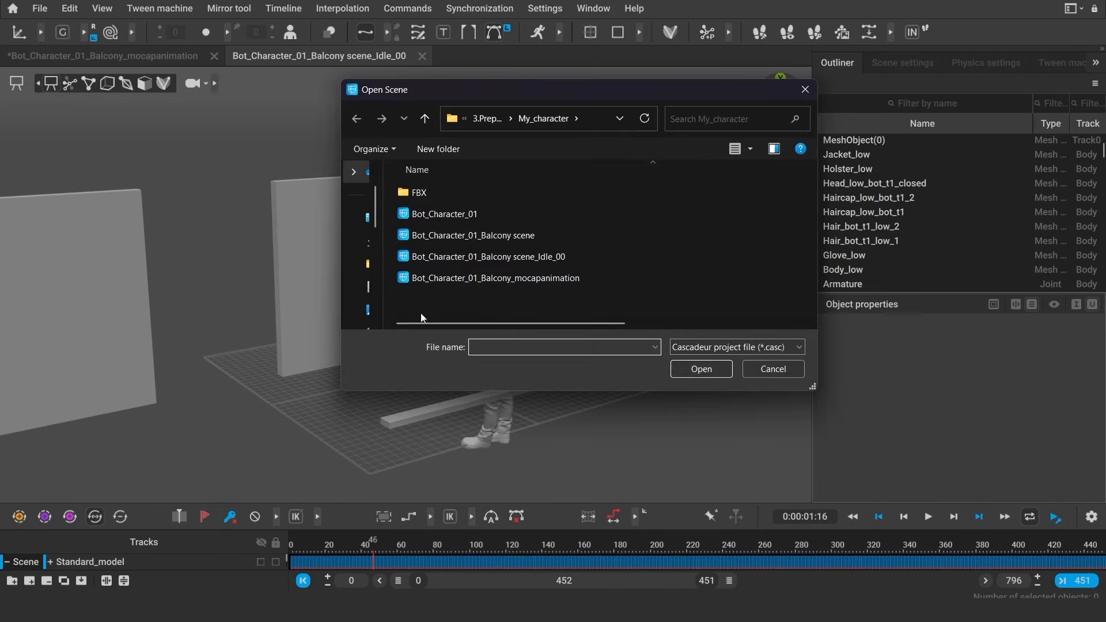
left_click(471, 235)
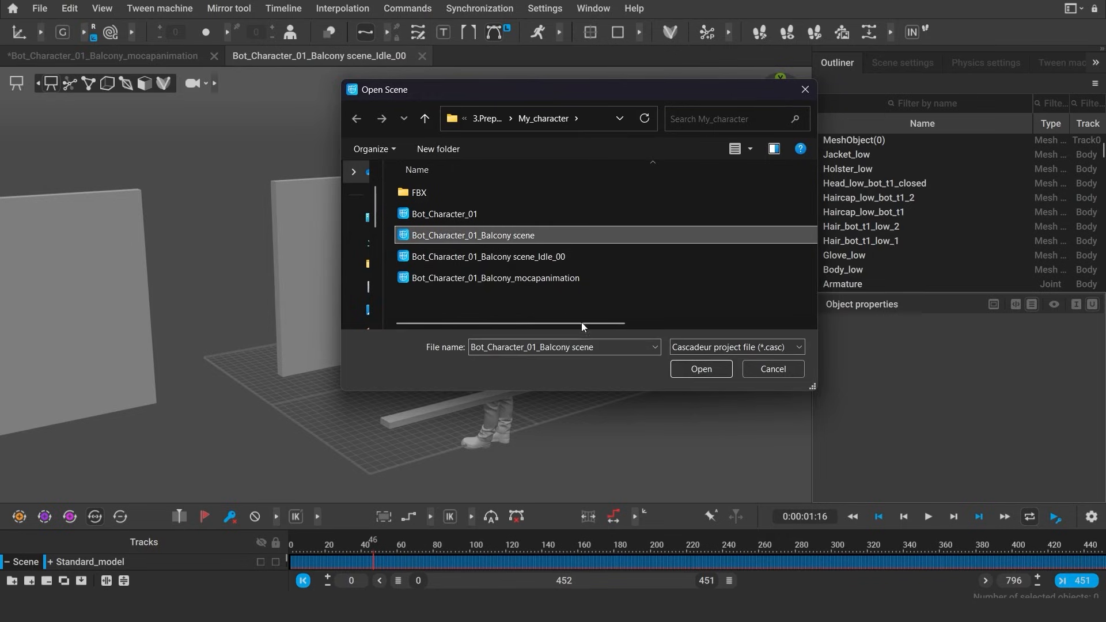
left_click(700, 368)
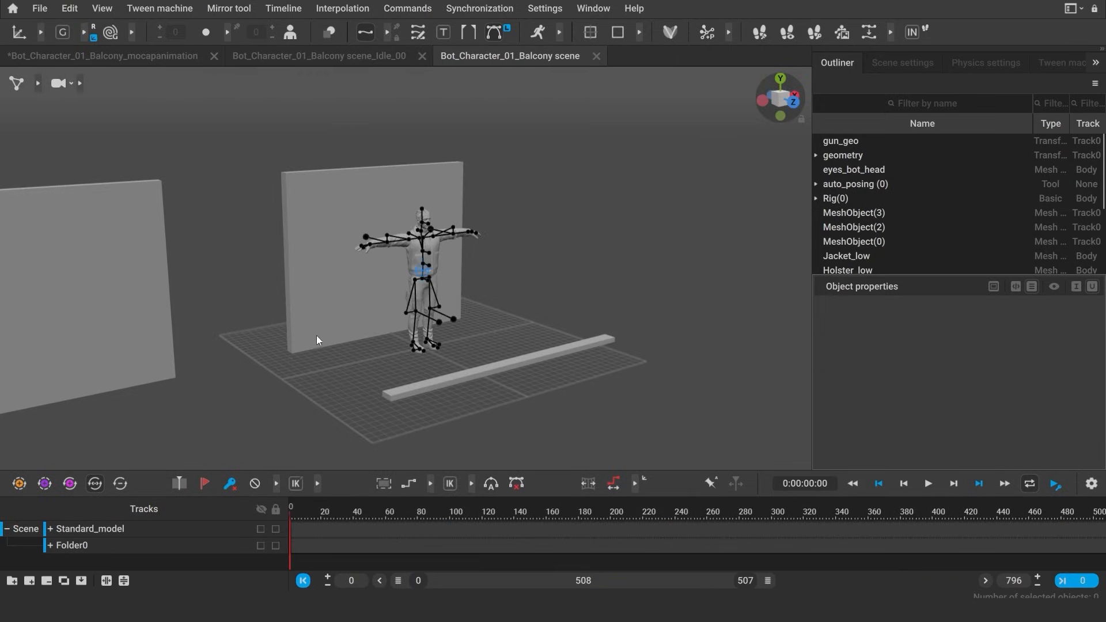
mouse_move(170, 56)
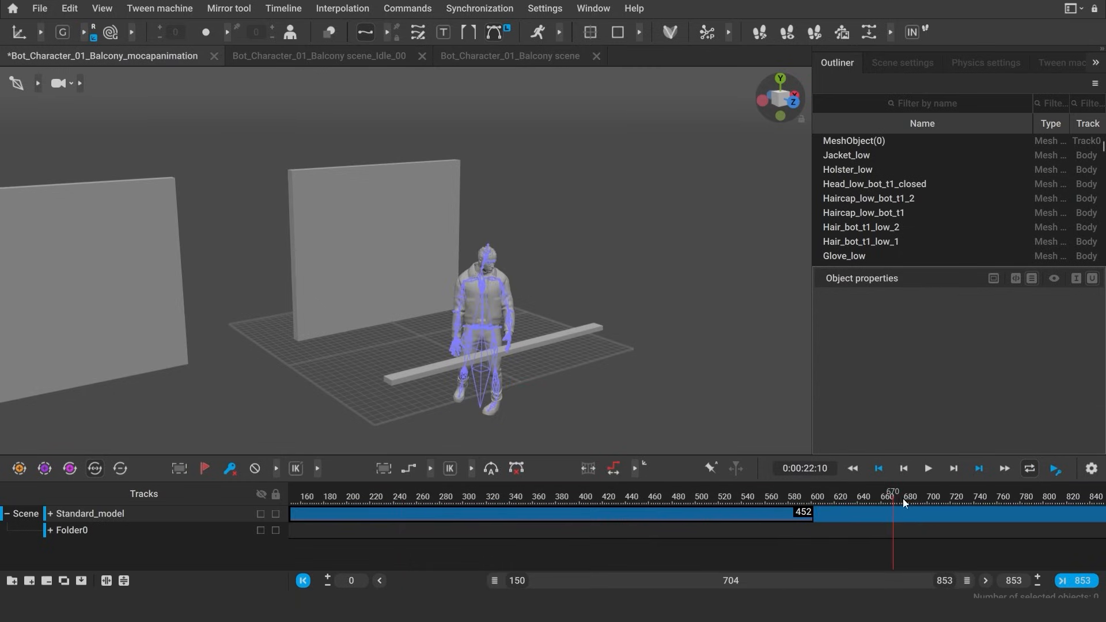
Set the mocap scene's working interval to frames 654–790 for the reaction clip.
left_click(942, 512)
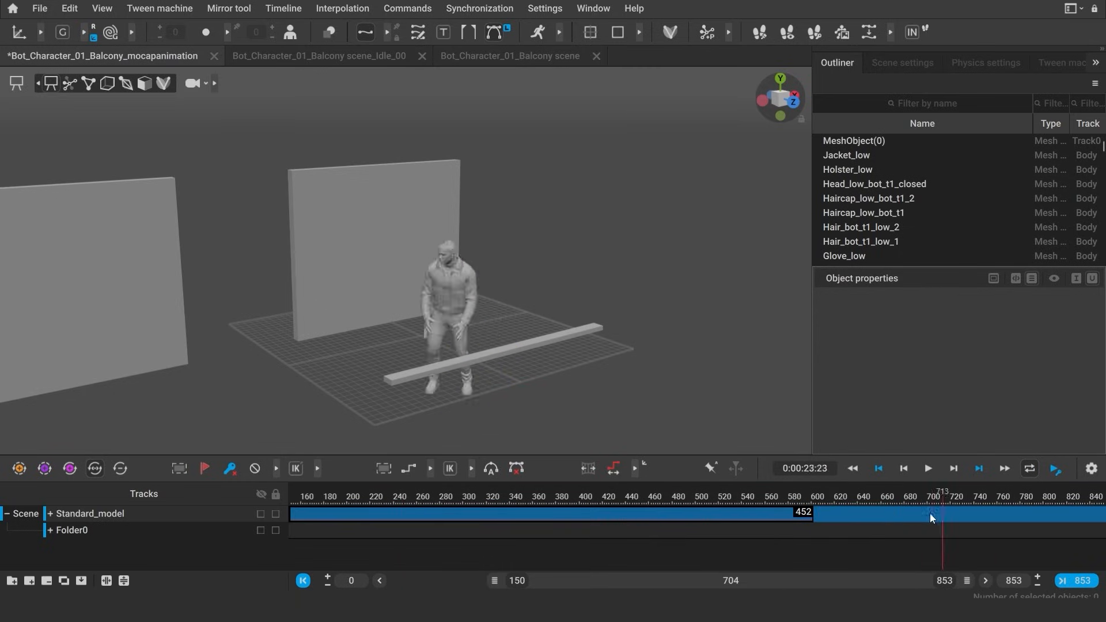
left_click(883, 495)
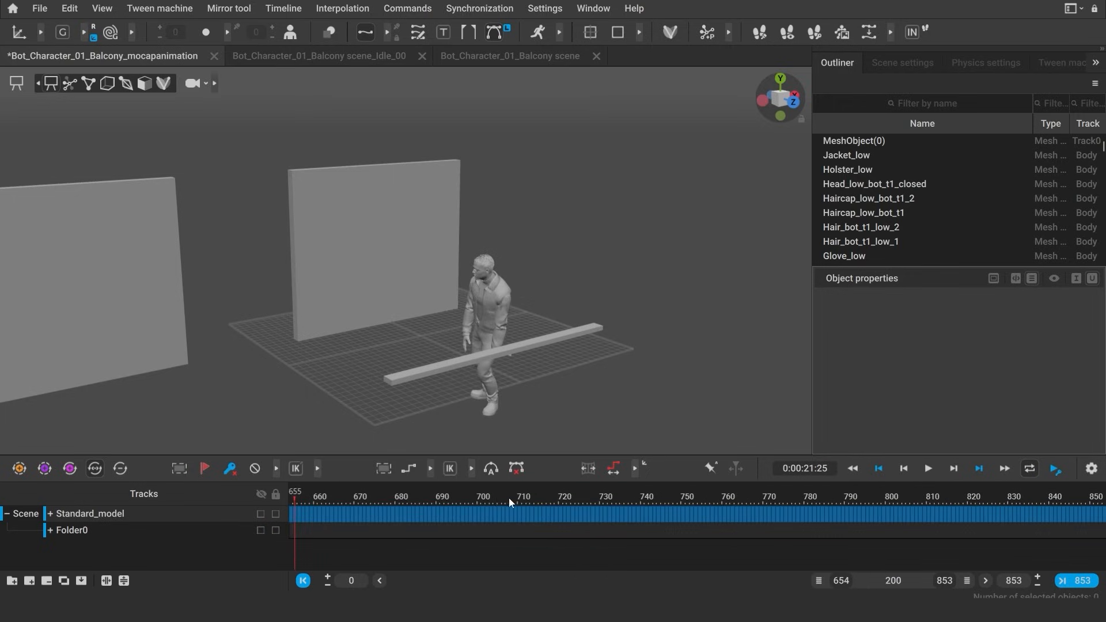
left_click(1057, 513)
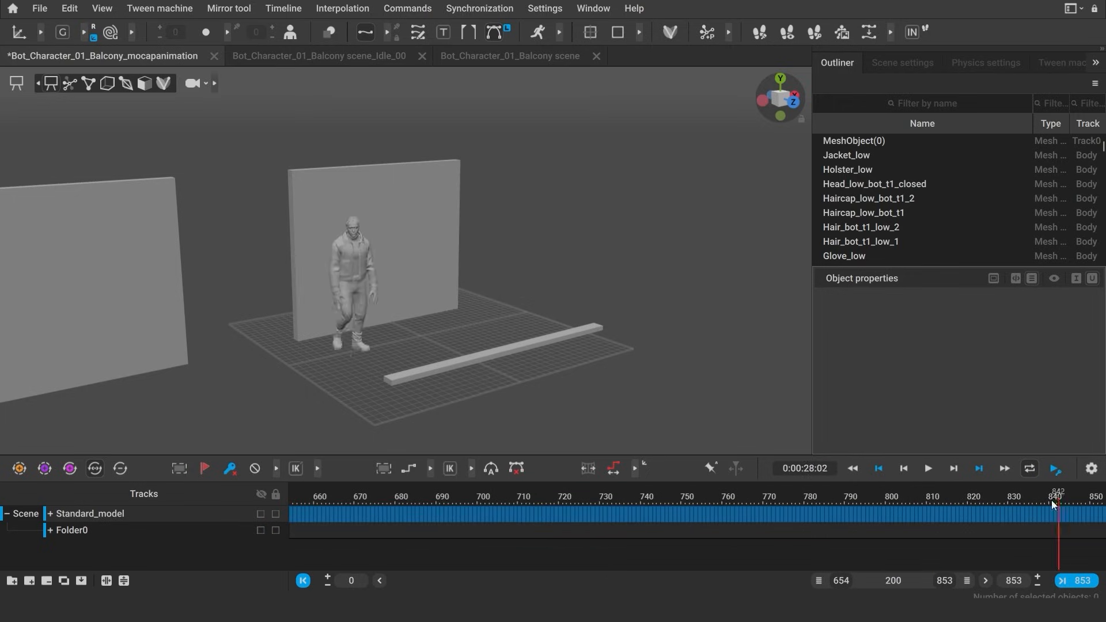
left_click(852, 500)
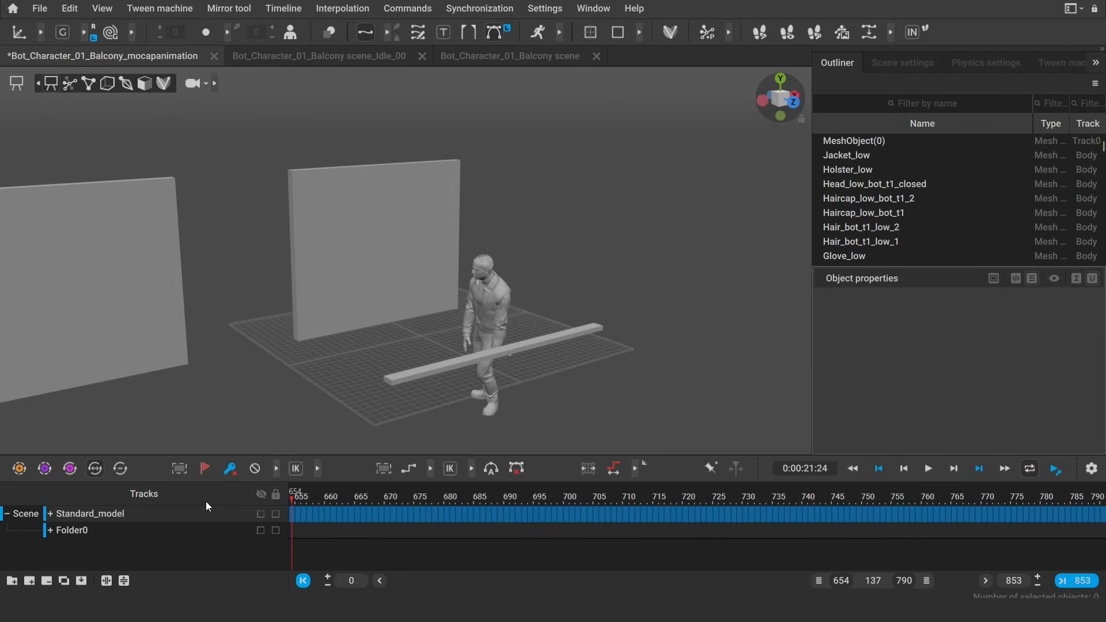
Mark the 654–790 interval with the flag and select the whole character rig.
left_click(204, 468)
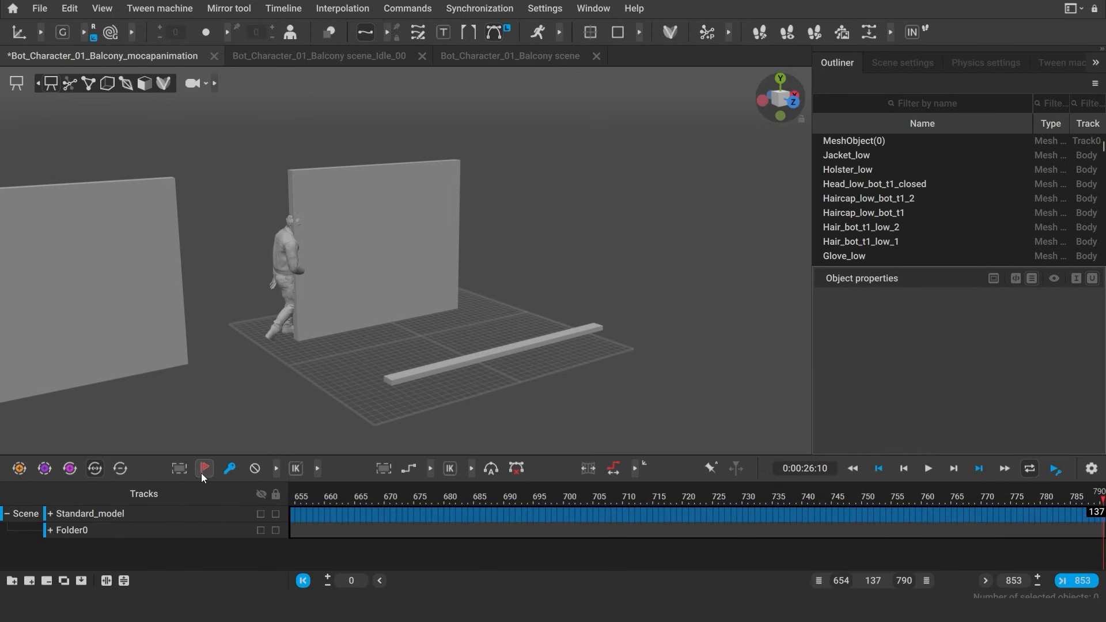
left_click(204, 468)
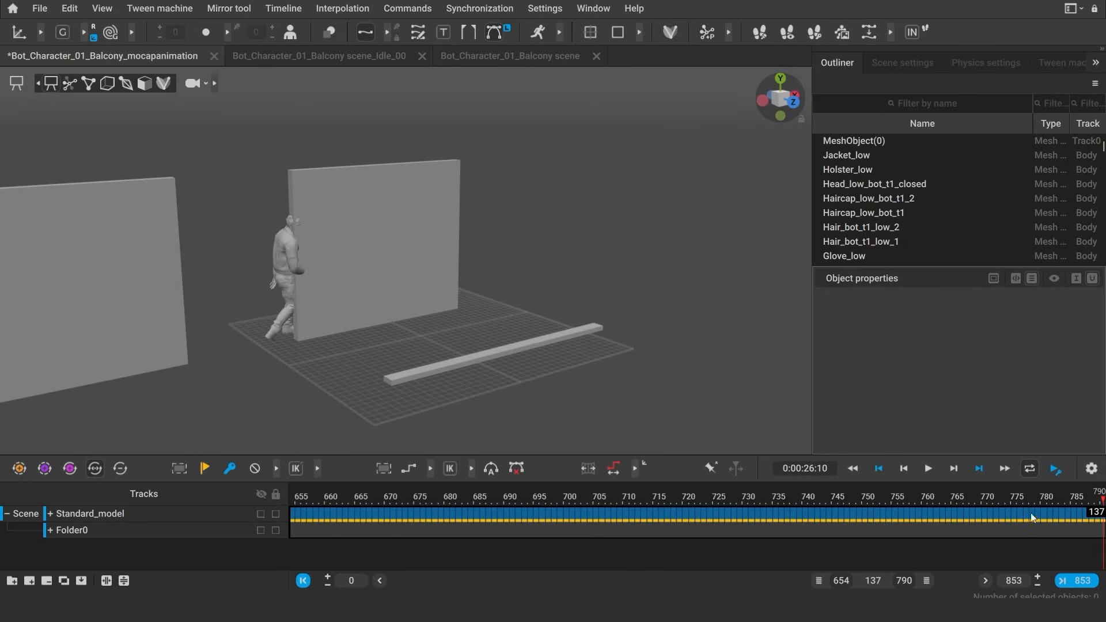
left_click(308, 502)
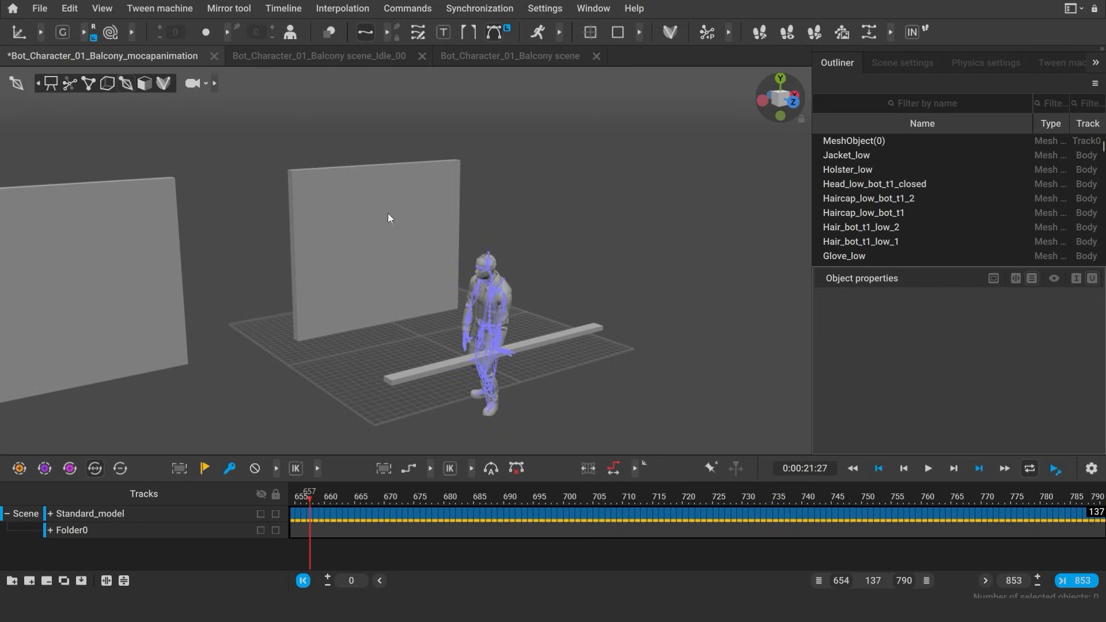
left_click(68, 8)
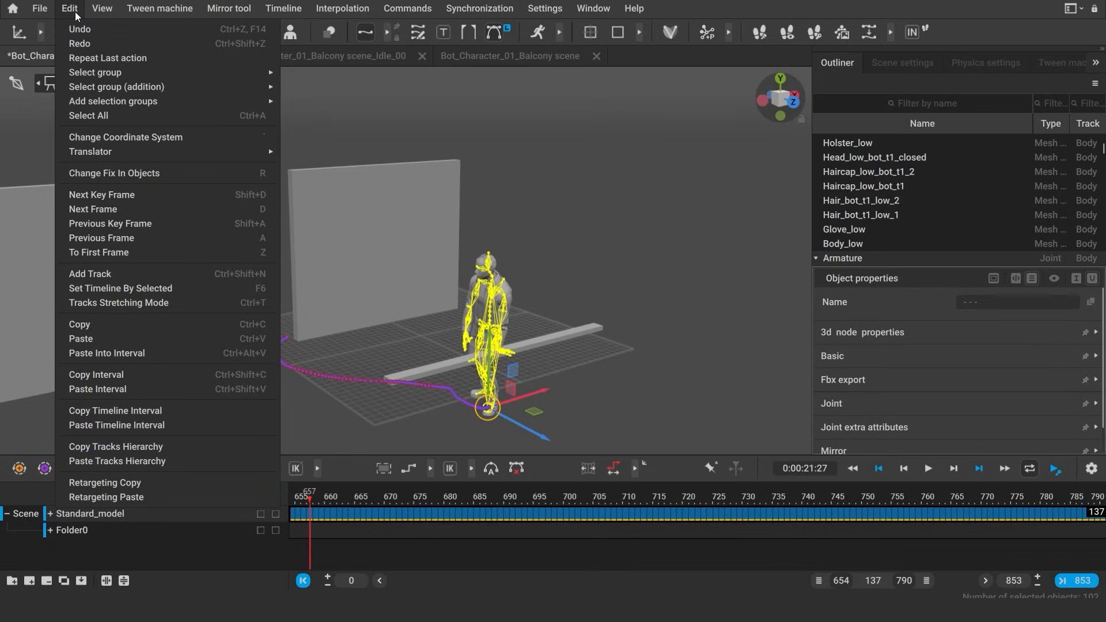
Paste the 654–790 reaction into the Balcony scene and set its end frame to 136.
left_click(509, 56)
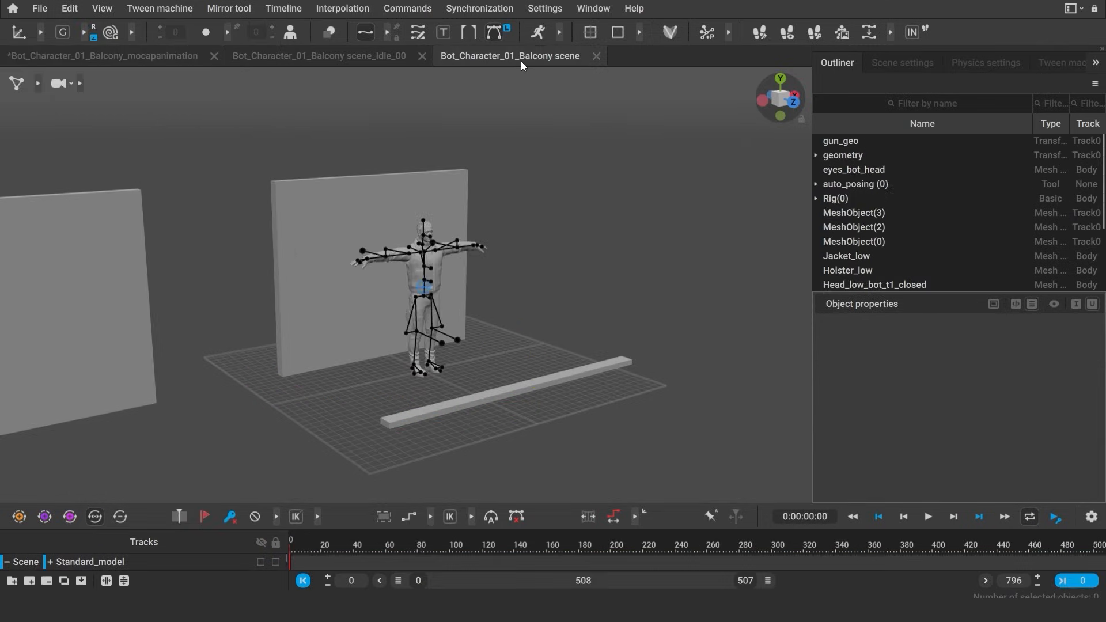
left_click(423, 282)
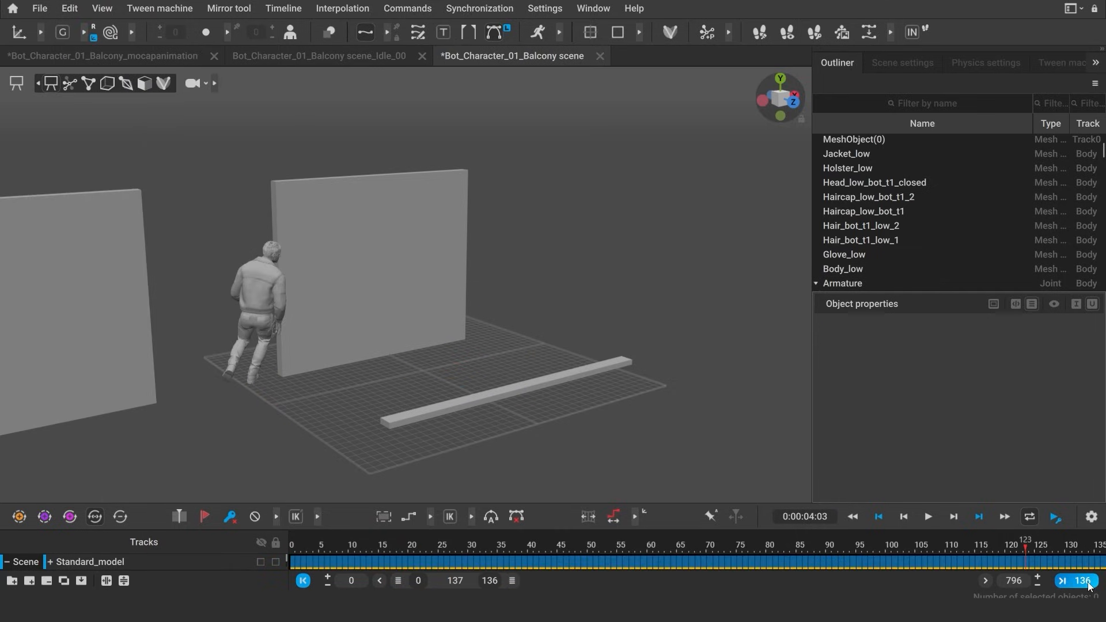
left_click(903, 517)
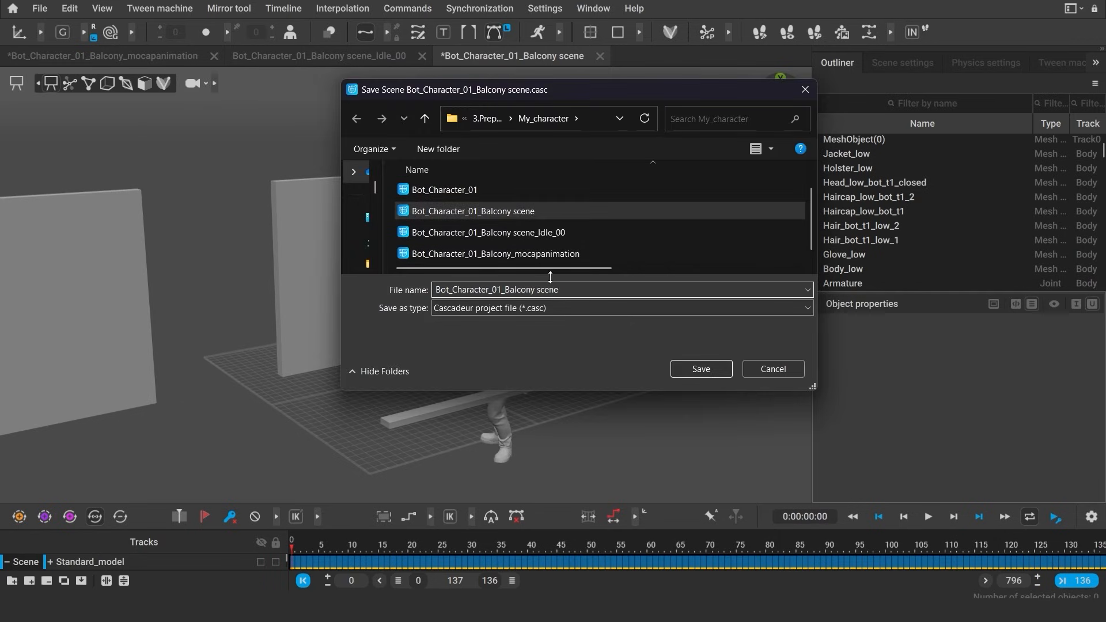
Save the pasted clip as Bot_Character_01_Balcony scene_reaction_00.
type("_reaction_")
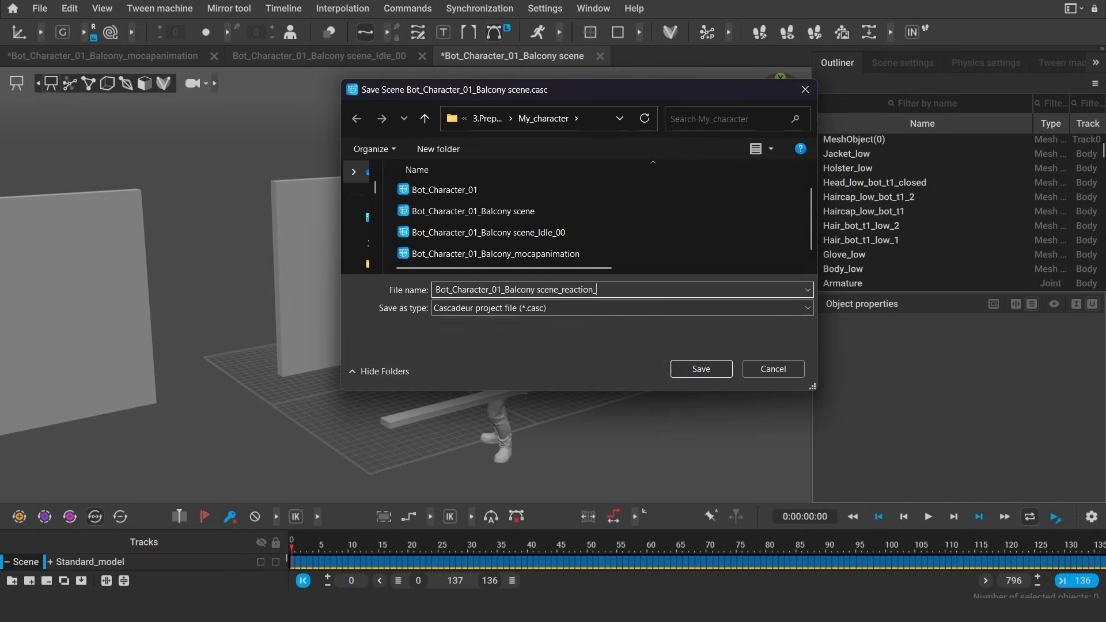
left_click(700, 368)
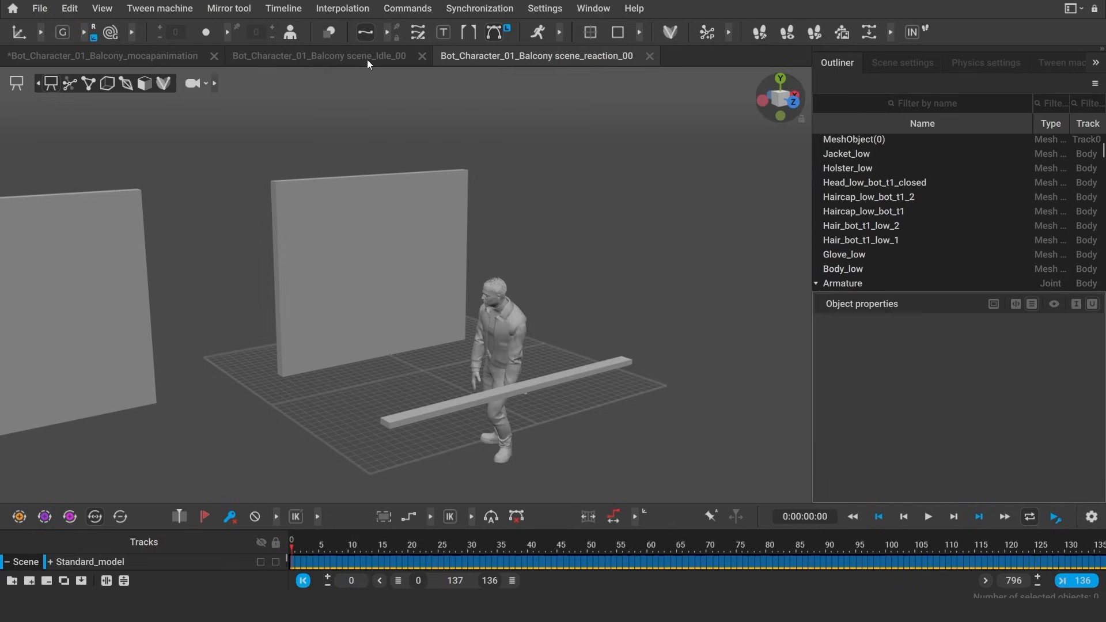
left_click(320, 56)
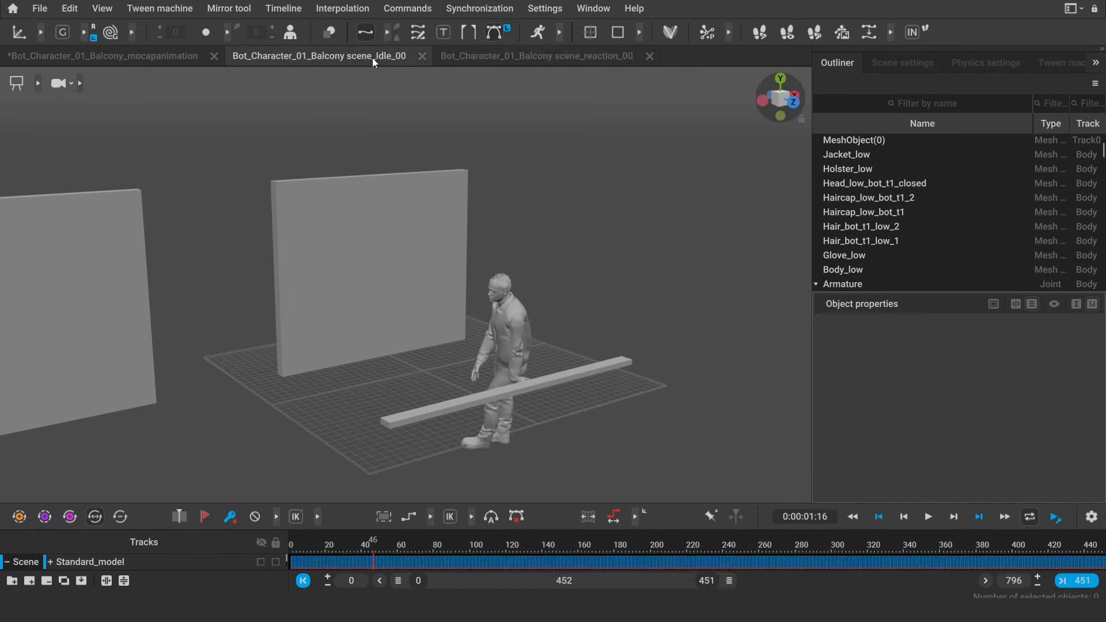
Resave the mocap scene as Bot_Character_01_Balcony_mocapanimation_marked.
left_click(103, 56)
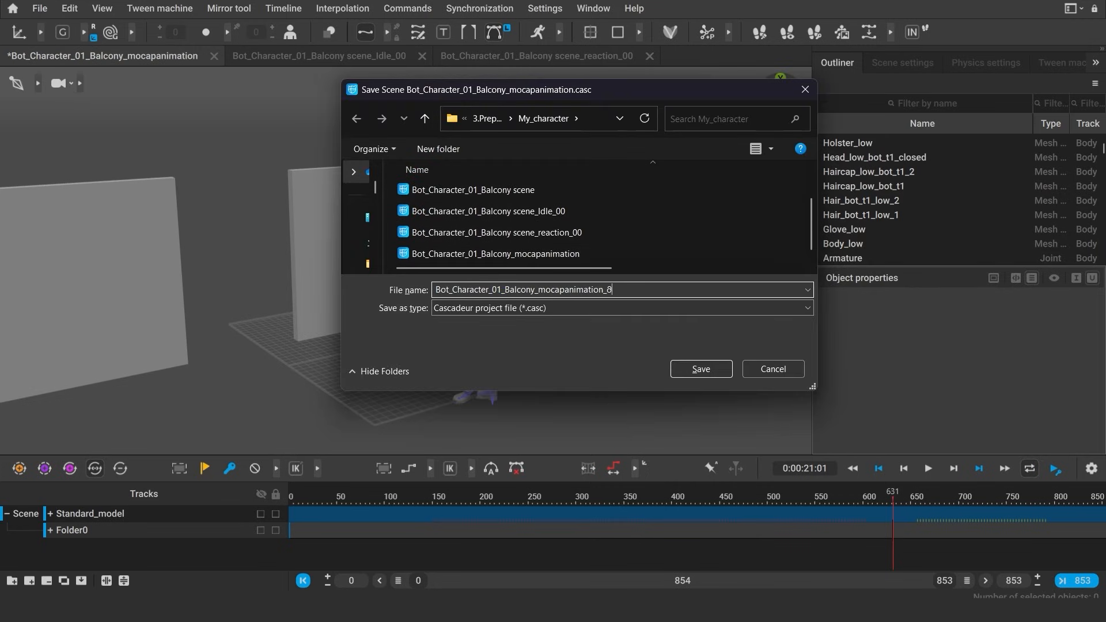
type("_marked")
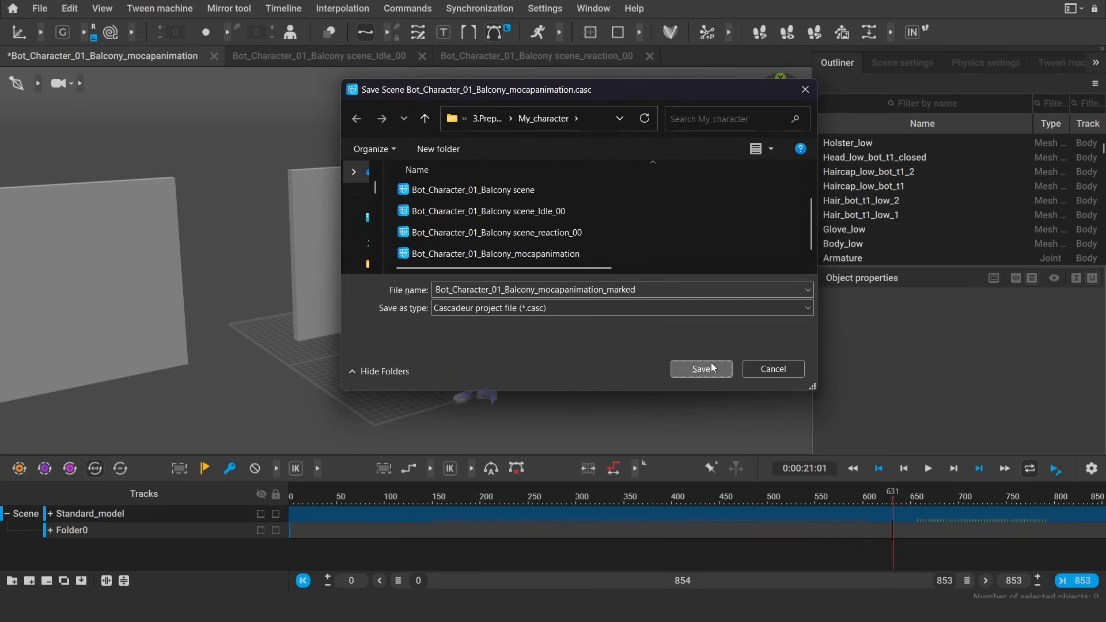
left_click(700, 368)
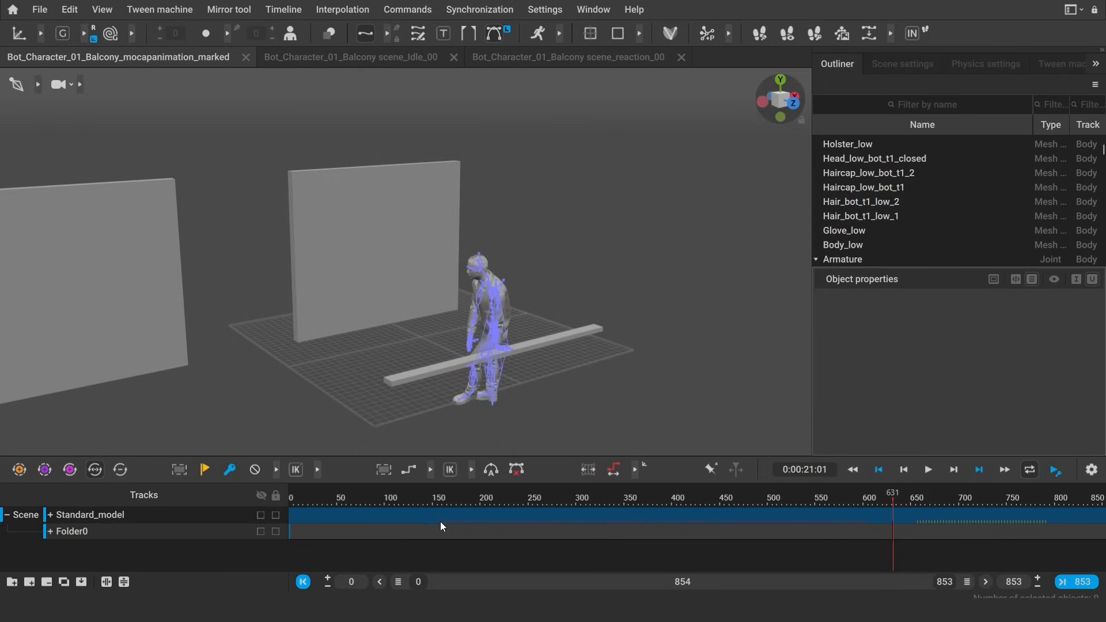
Shift the idle frames to start at frame 0, leaving a clip ending at frame 452.
left_click(304, 515)
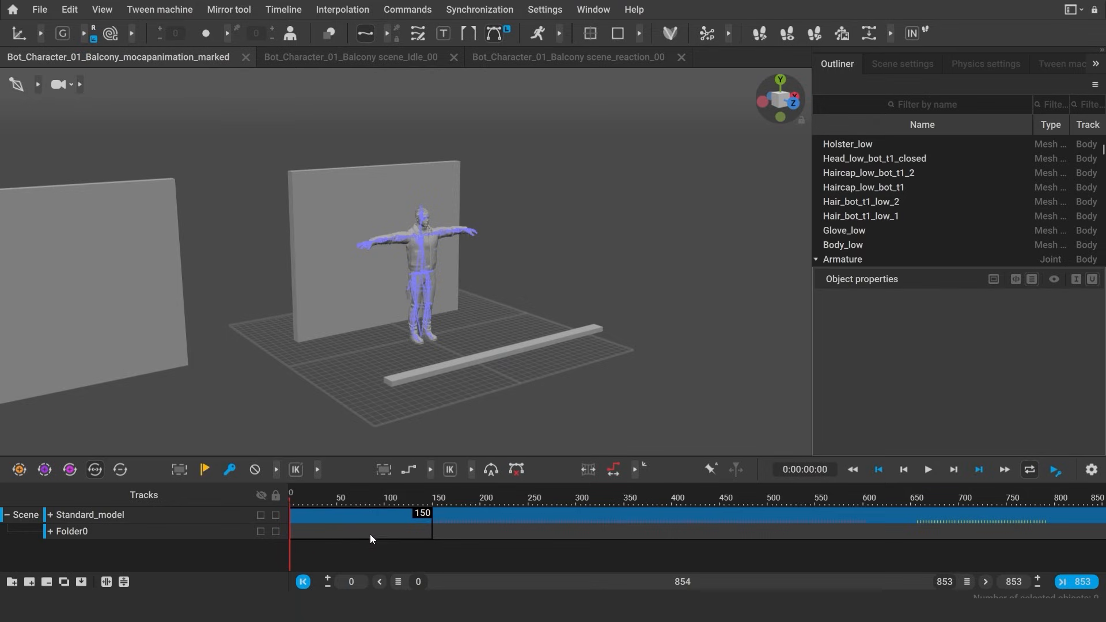
mouse_move(360, 536)
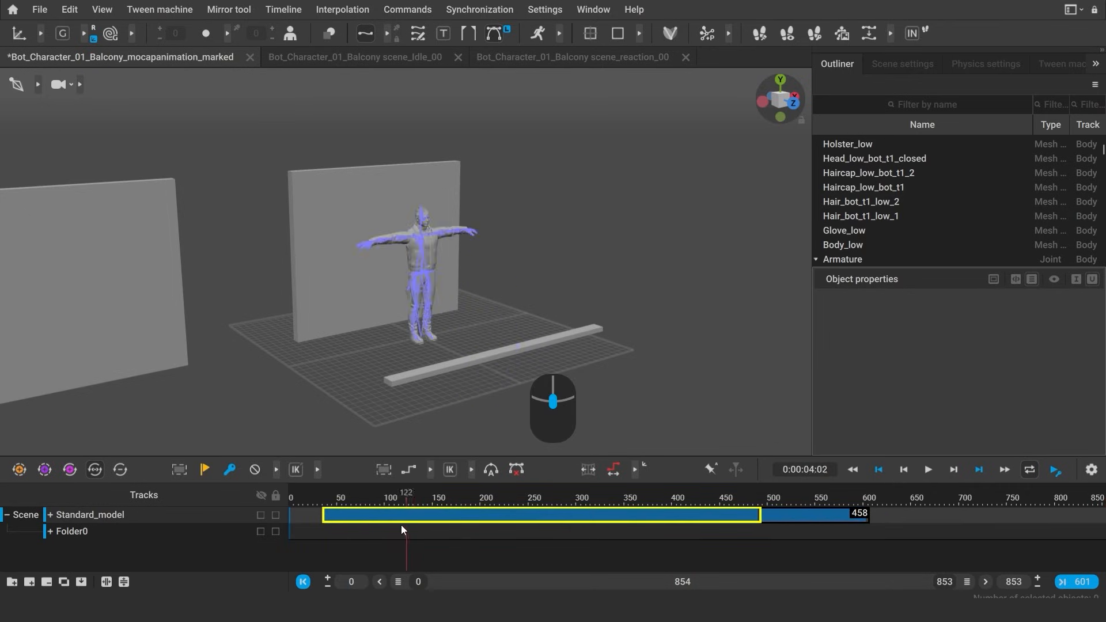
left_click(371, 513)
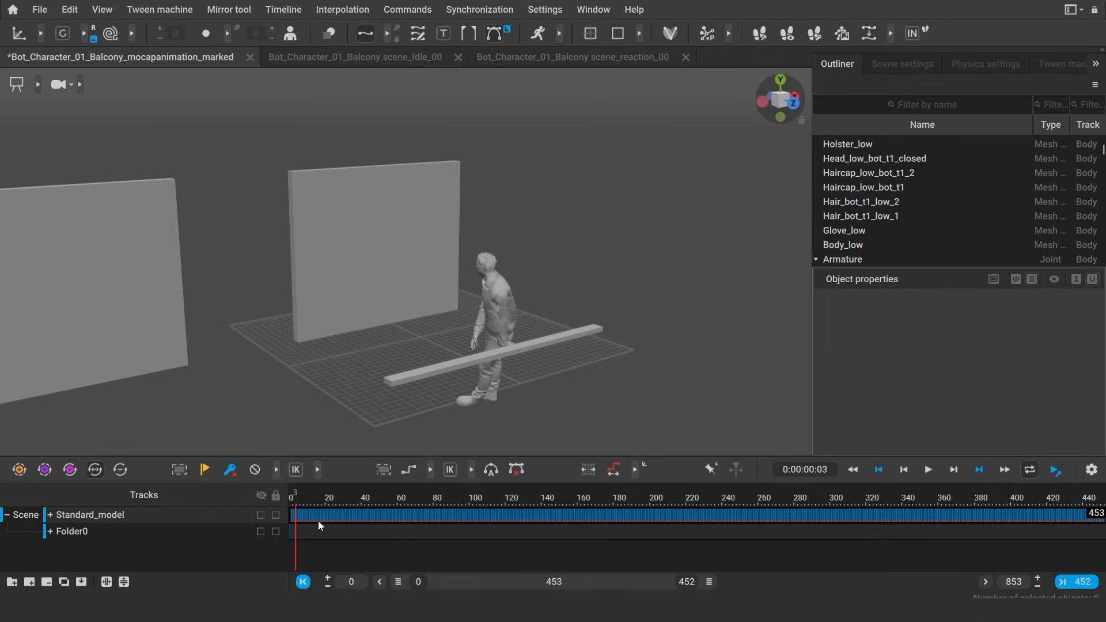
left_click(333, 514)
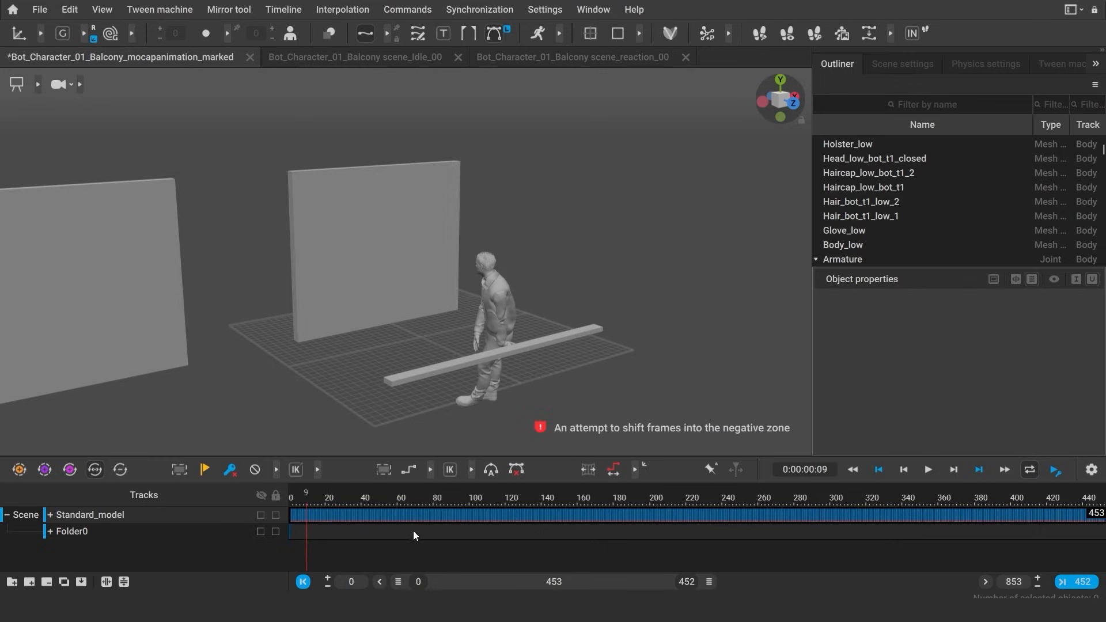
left_click(437, 497)
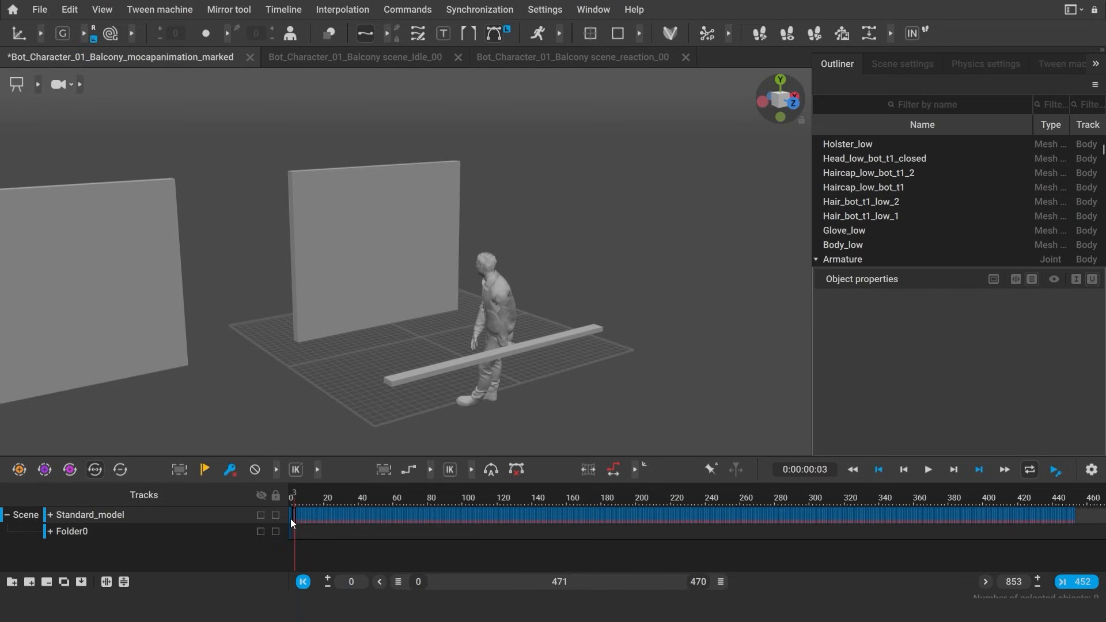
left_click(325, 515)
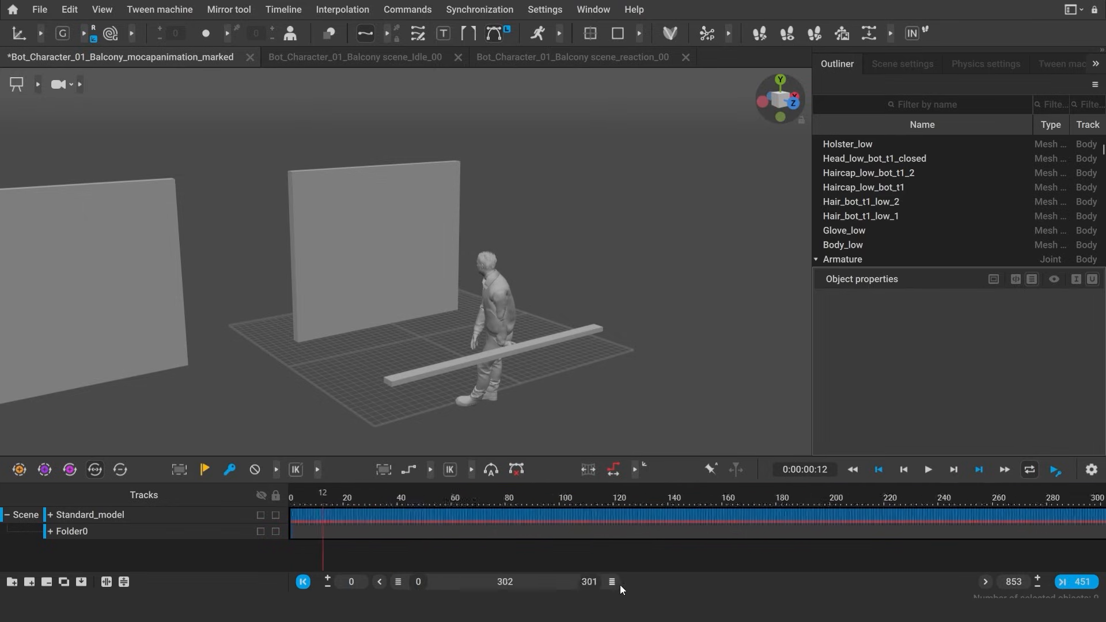
left_click(952, 520)
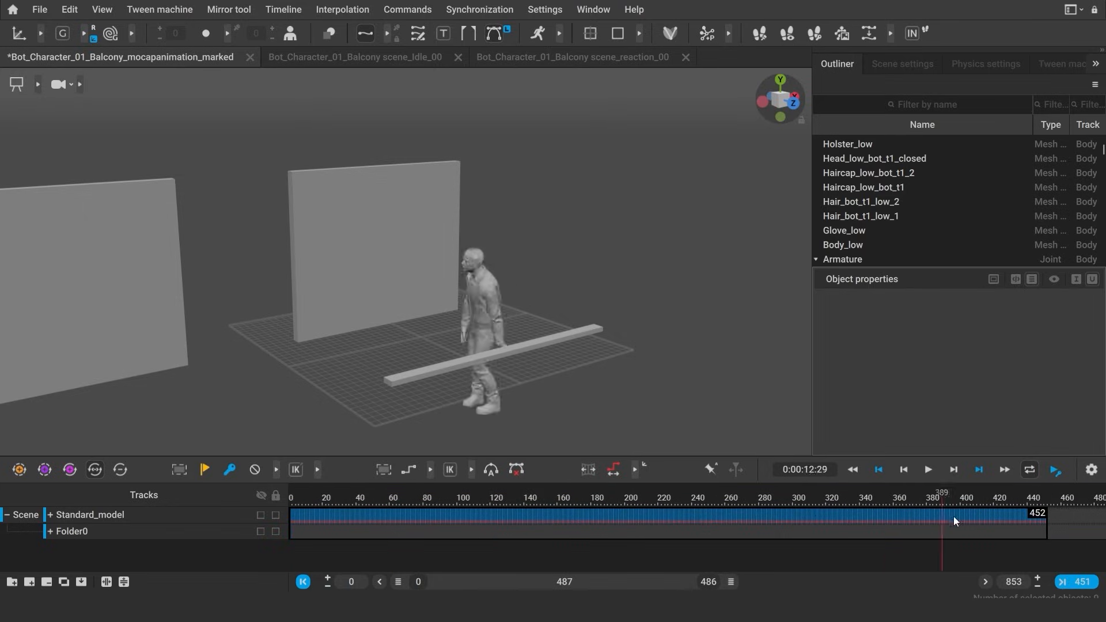